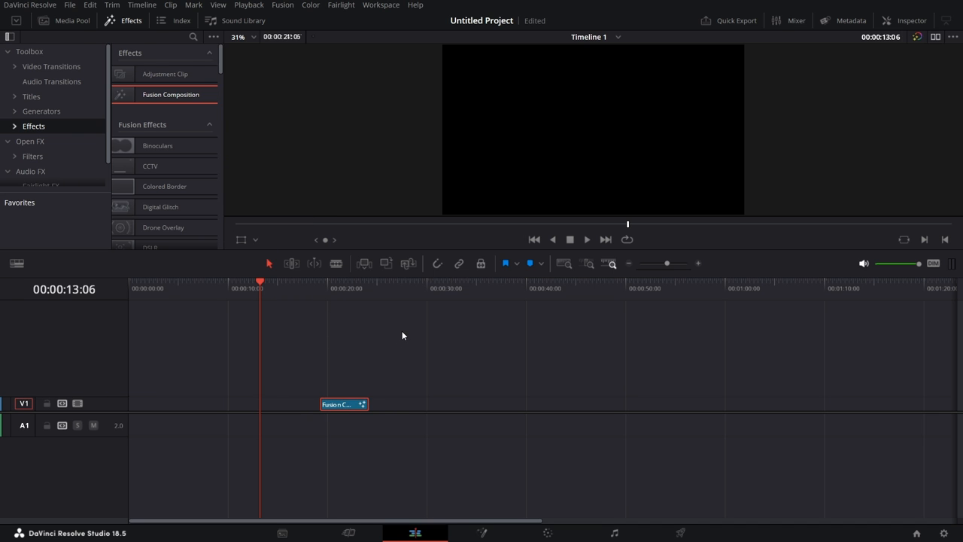
- Open the Fusion Composition clip and bring DaVinci_Resolve_Studio.png in as a MediaIn node
left_click(482, 532)
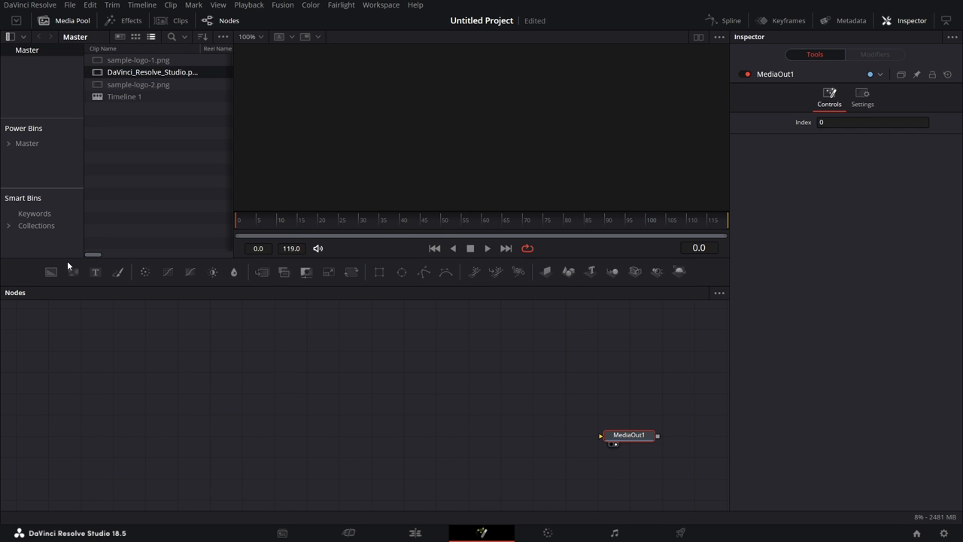
left_click_drag(152, 72, 148, 415)
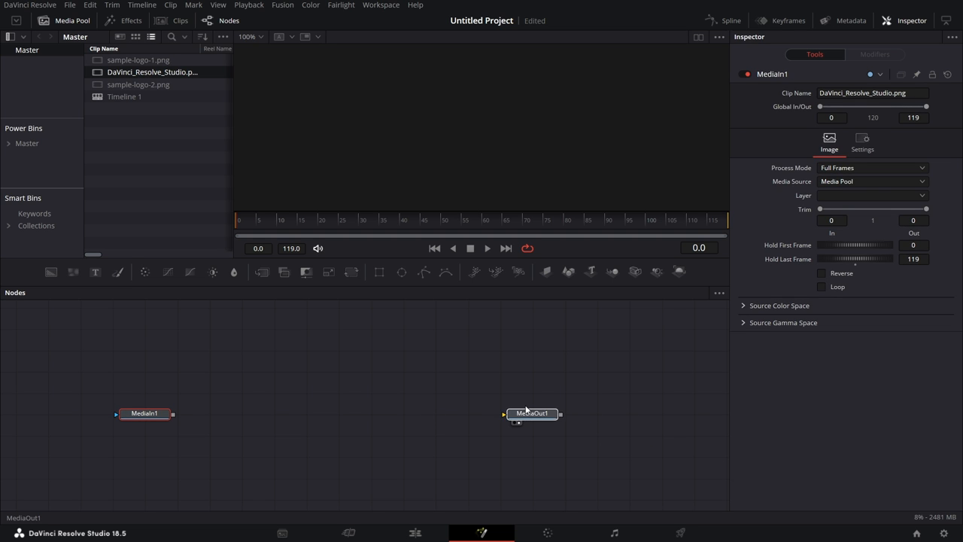
left_click(532, 413)
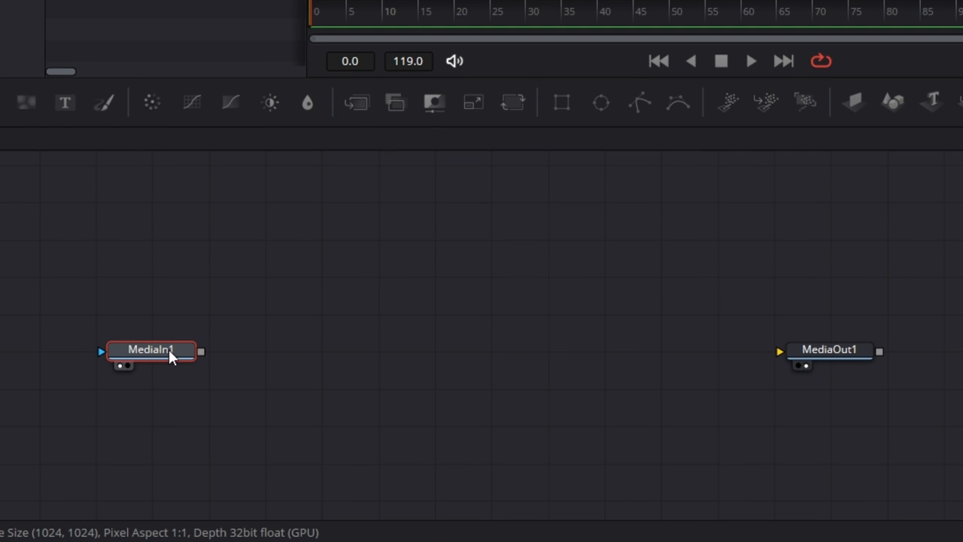
mouse_move(169, 358)
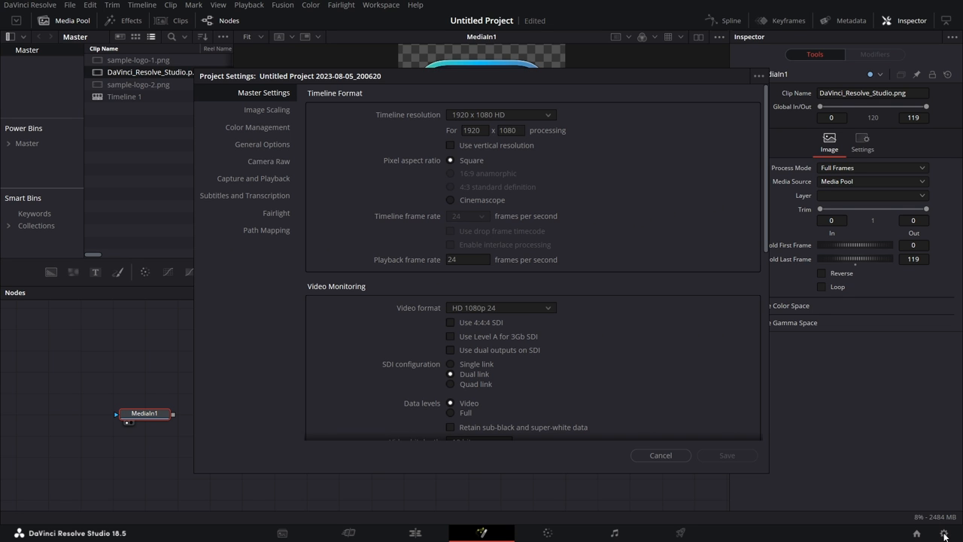
- Check the 1920×1080 timeline resolution, then add a Background node matching that image size
left_click(500, 114)
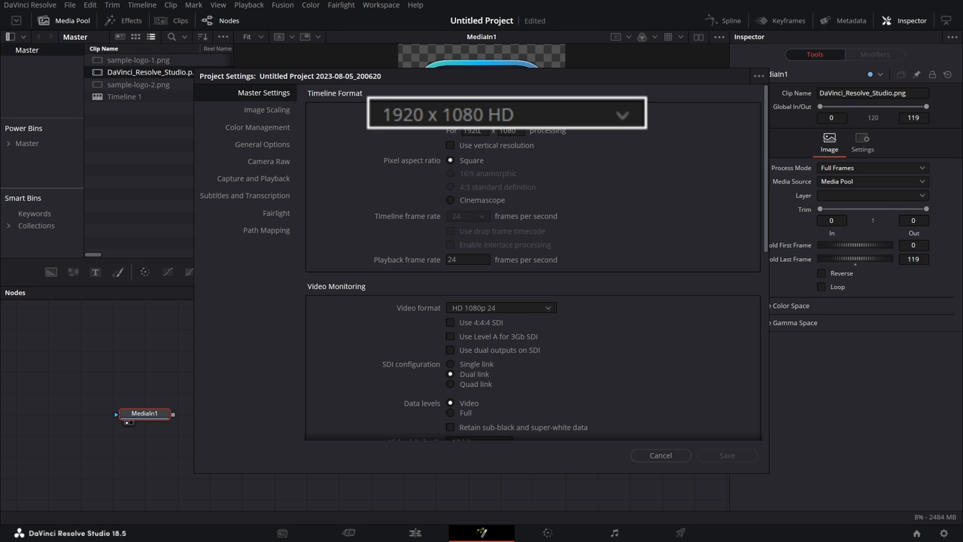
left_click(499, 115)
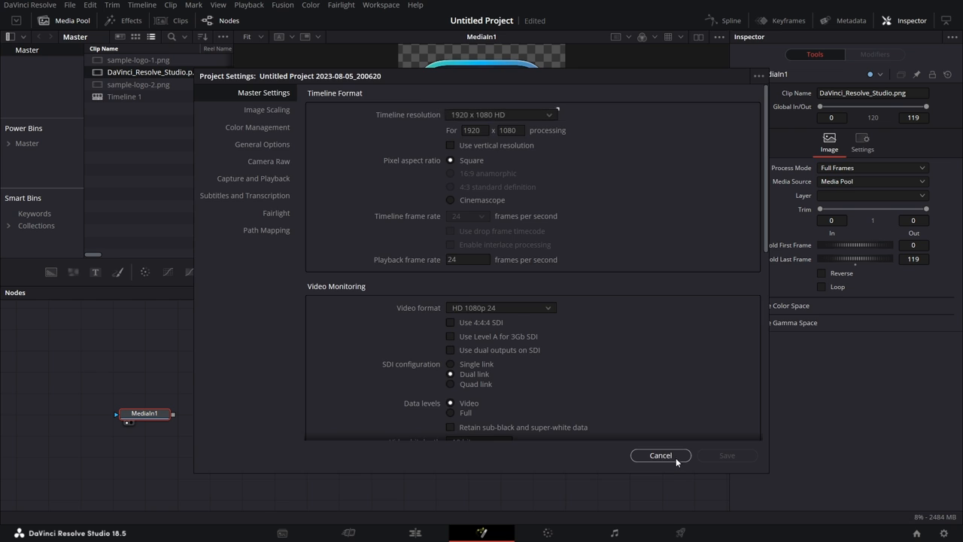
left_click(659, 454)
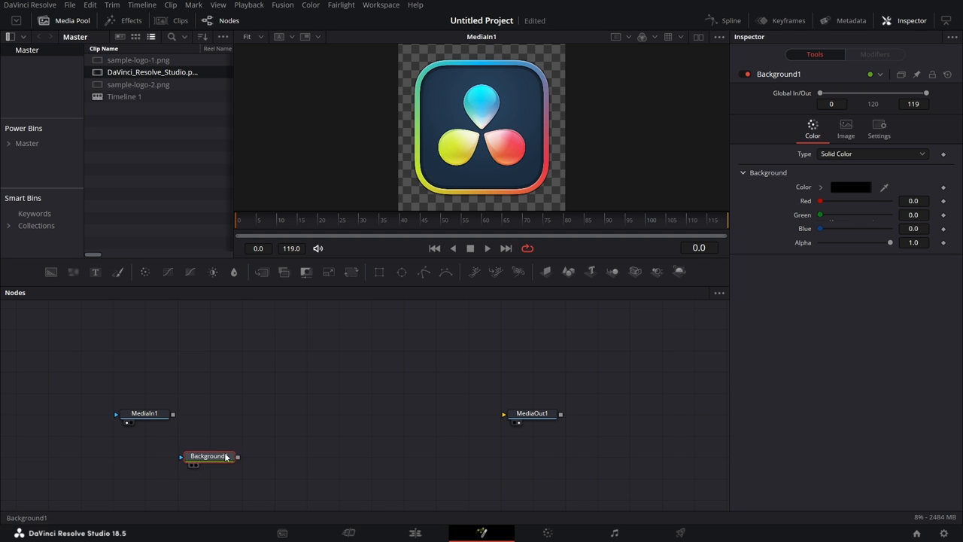
left_click(846, 128)
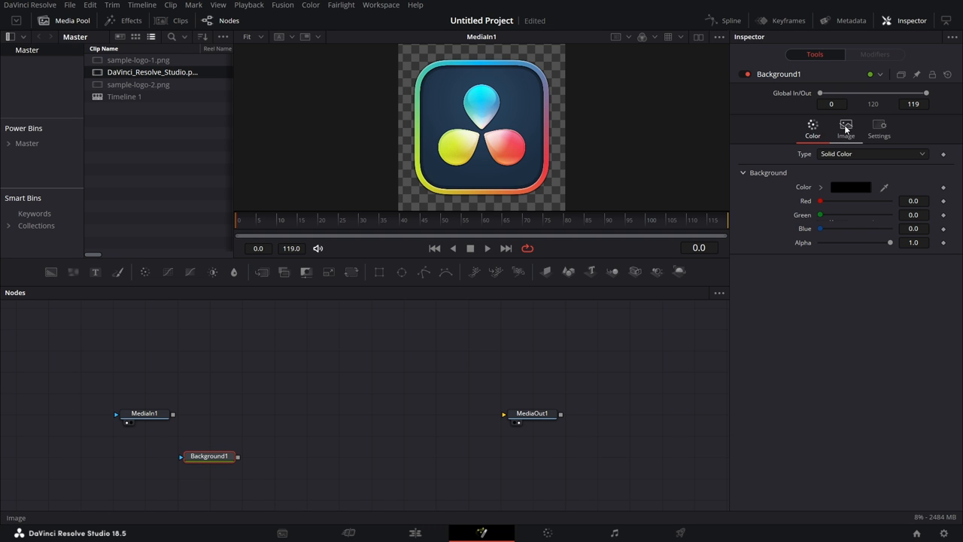
left_click(845, 130)
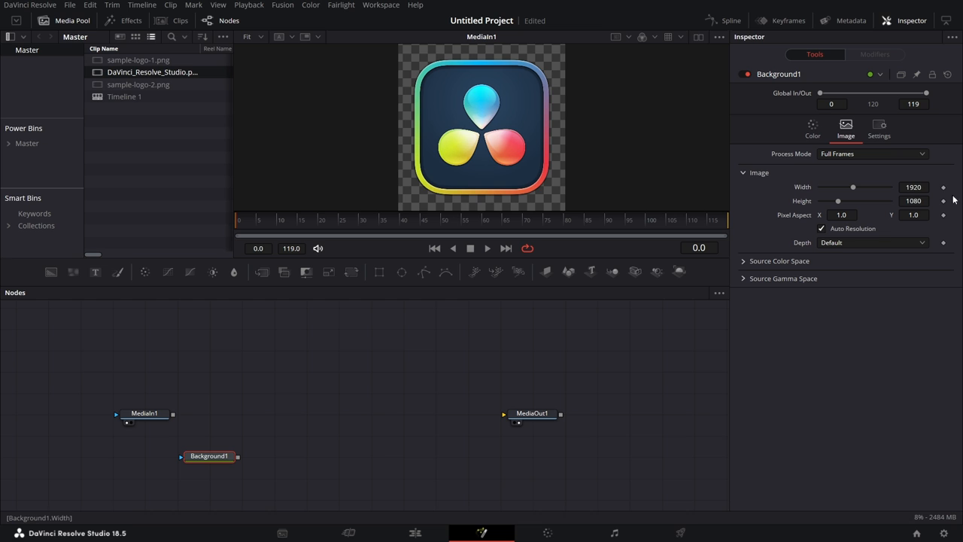
mouse_move(382, 450)
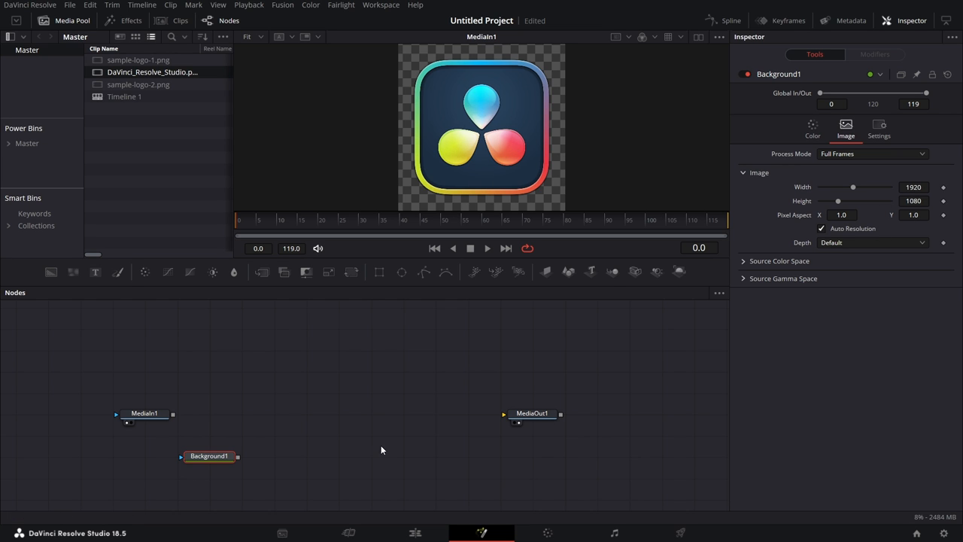
mouse_move(262, 273)
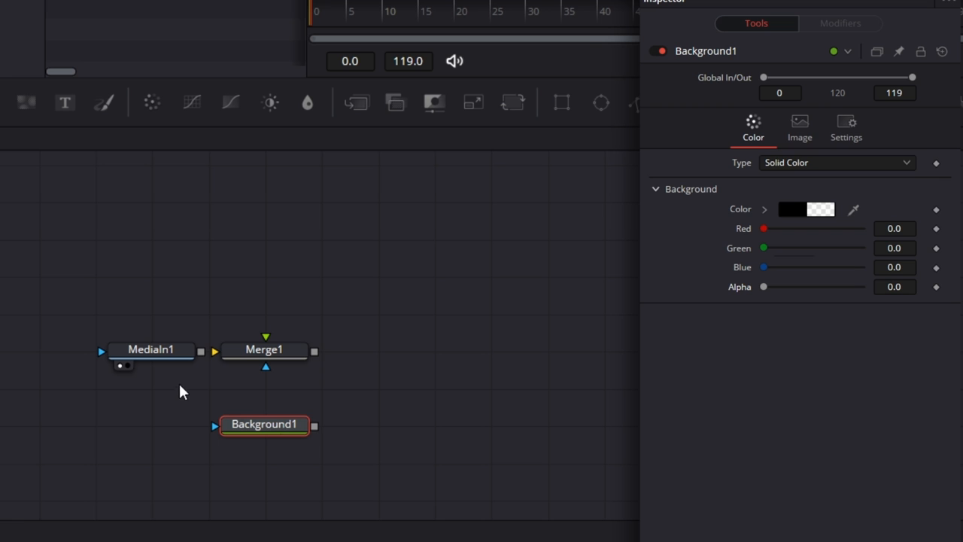
- Wire Background1 into Merge1 alongside the logo and view the merged result
left_click_drag(314, 424, 214, 352)
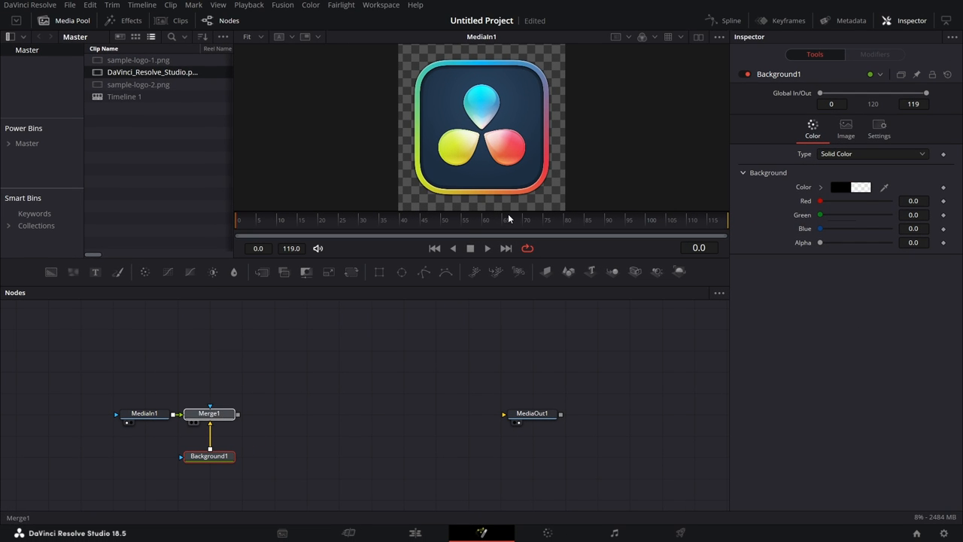
left_click(209, 412)
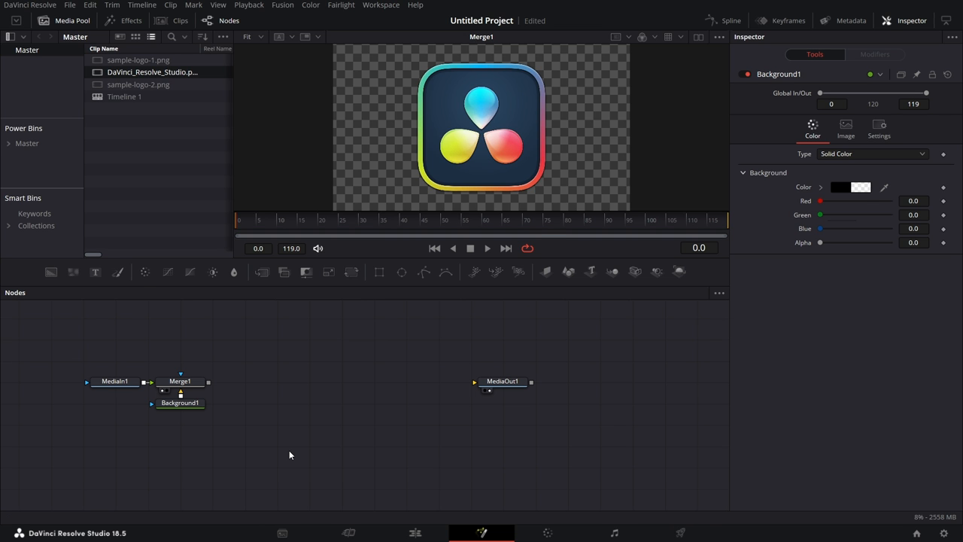
- Add an EdgeDetect node fed by Merge1 with Brightness set to 1.0
key("shift+space")
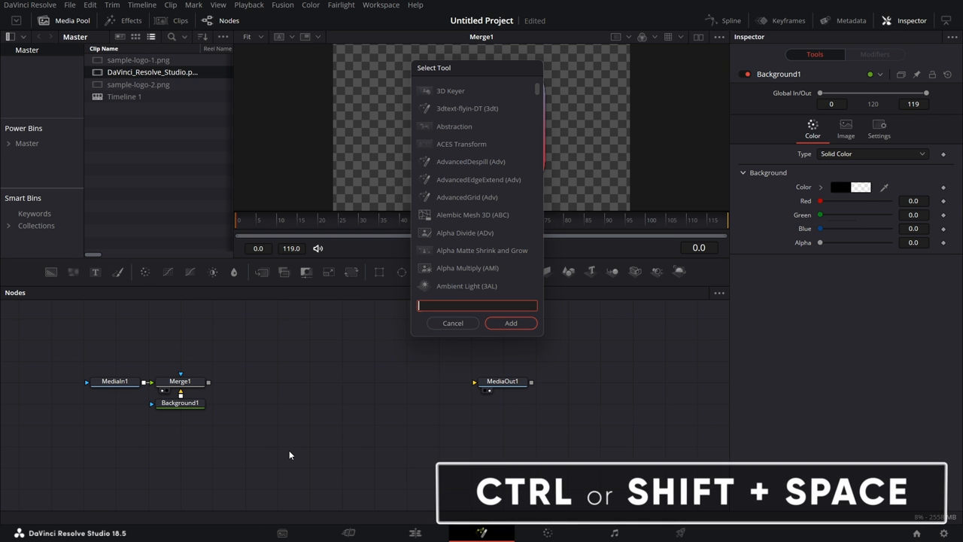
left_click(510, 322)
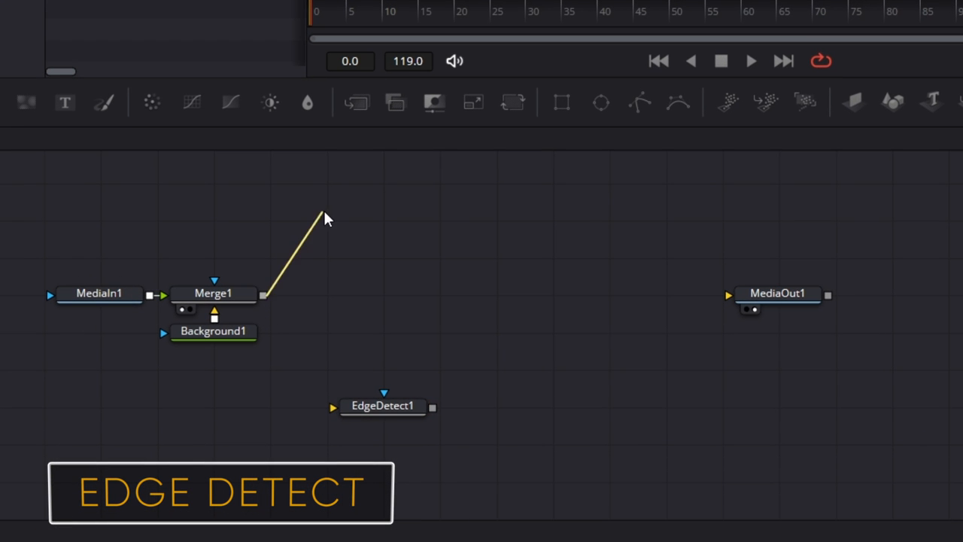
left_click_drag(328, 214, 383, 406)
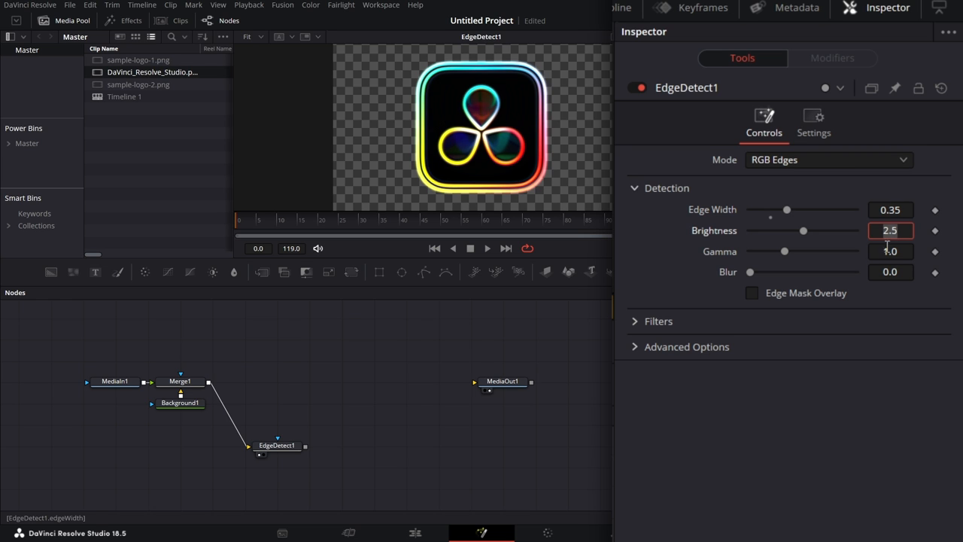
type("1.0")
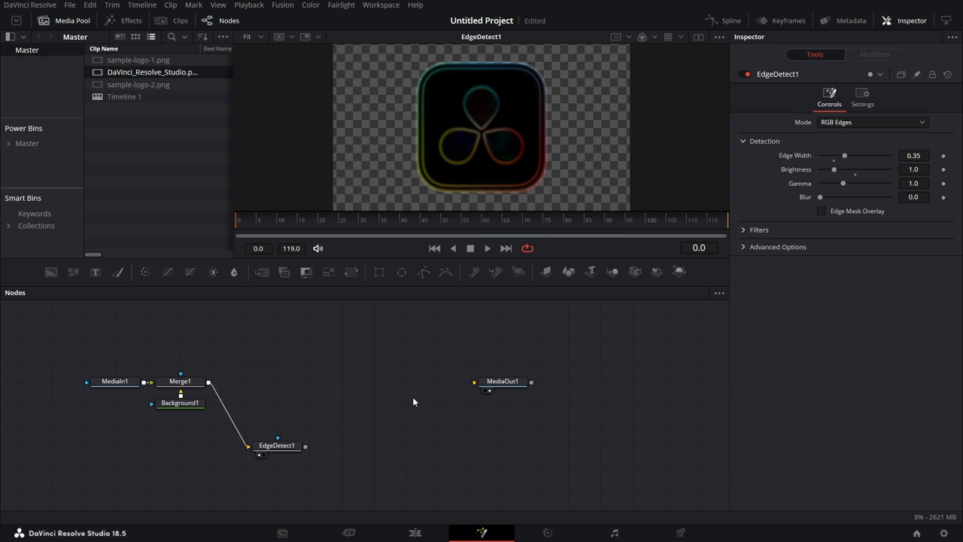
- Add a Bitmap node fed by EdgeDetect1 and set its channel to luminance
type("bit")
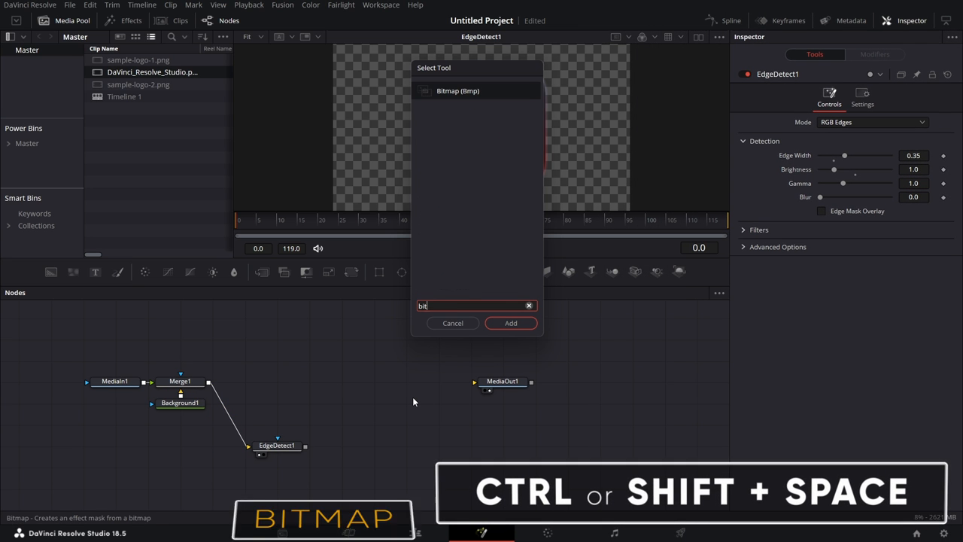
left_click(512, 322)
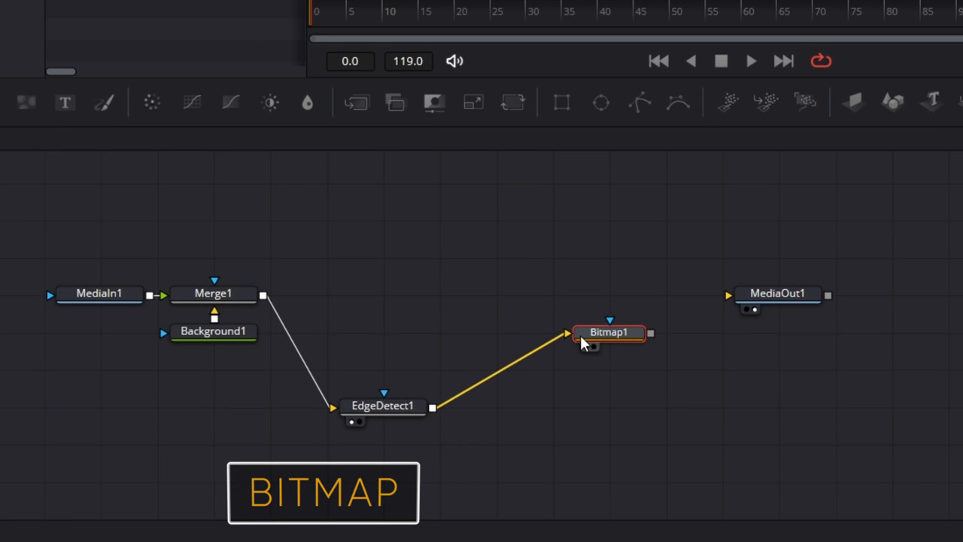
left_click_drag(610, 332, 553, 406)
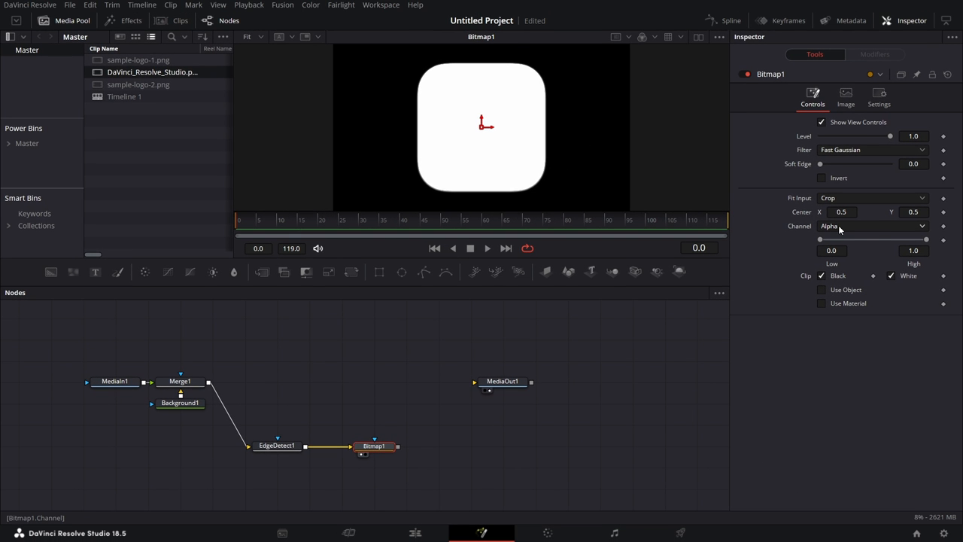
left_click(872, 226)
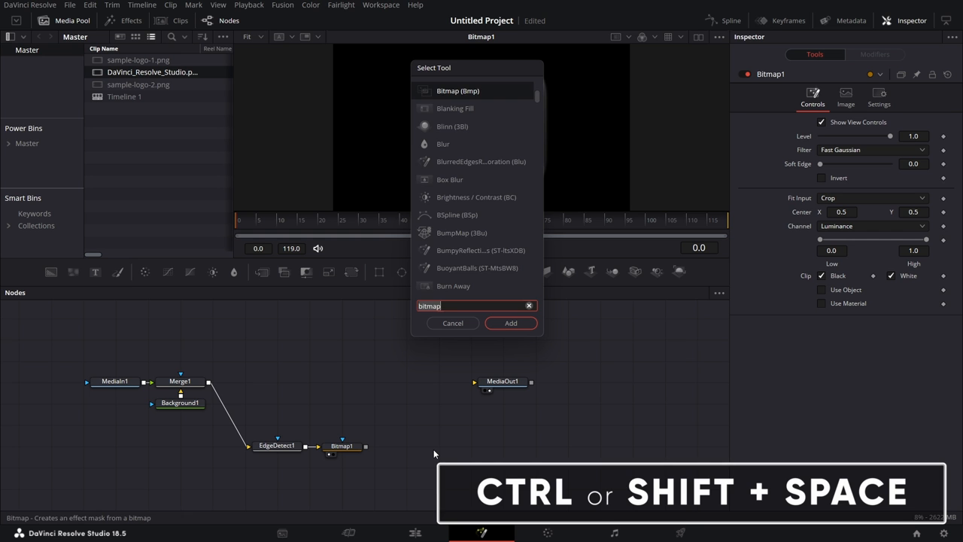
- Add a Displace node taking Merge1 and the Bitmap1 mask, and raise its Light Power
type("displa")
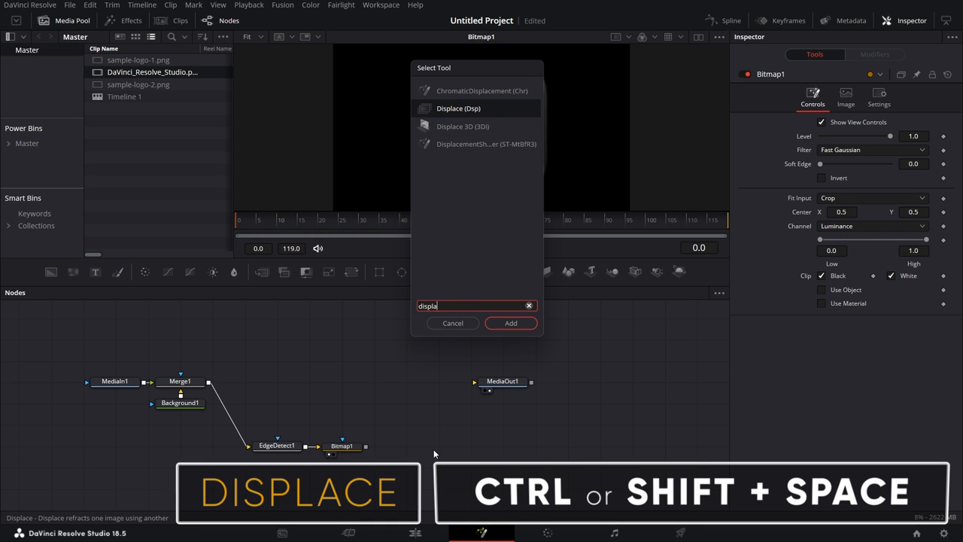
left_click(510, 322)
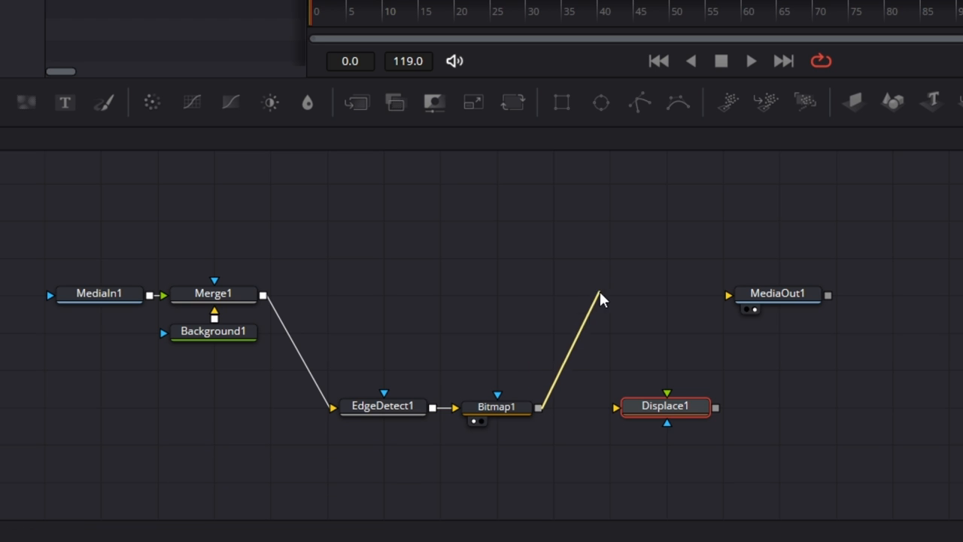
left_click_drag(601, 298, 631, 406)
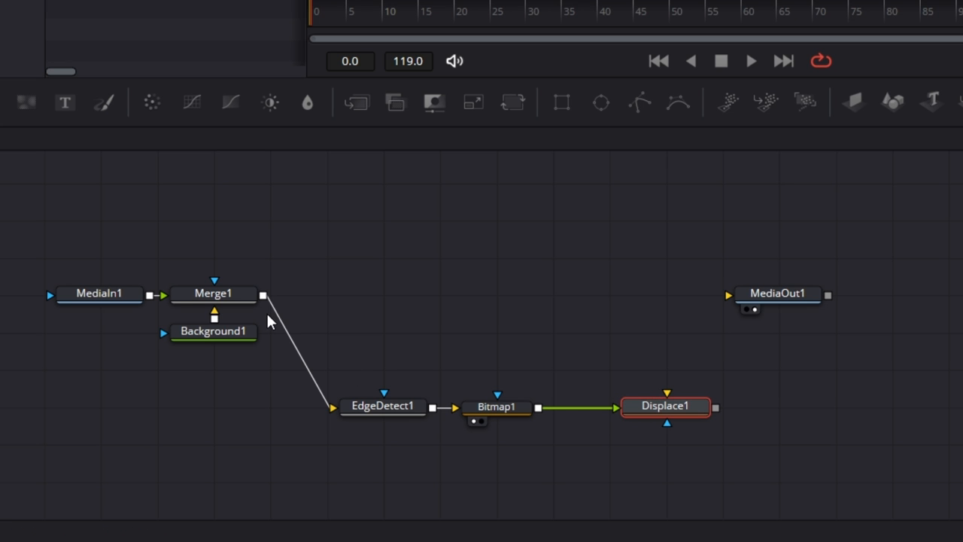
left_click_drag(263, 295, 669, 319)
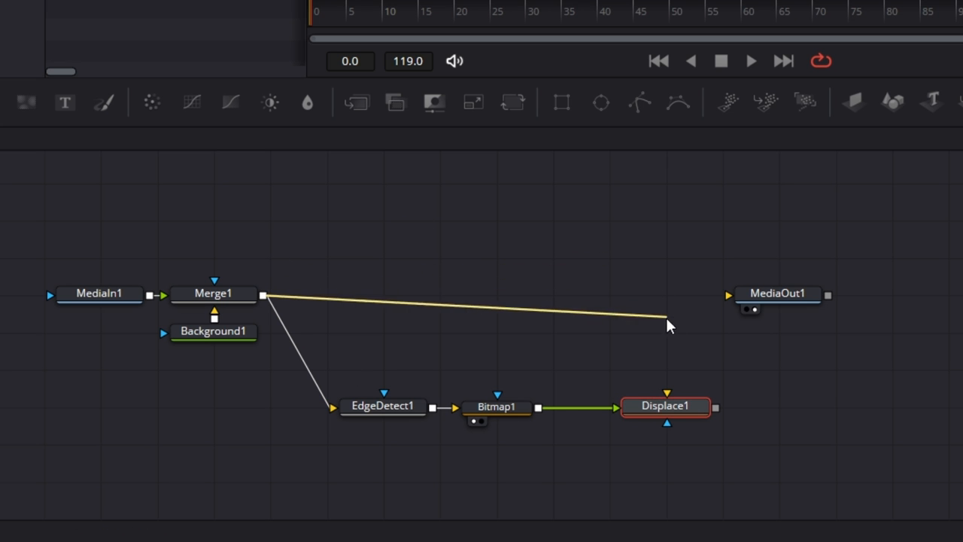
left_click_drag(665, 319, 665, 394)
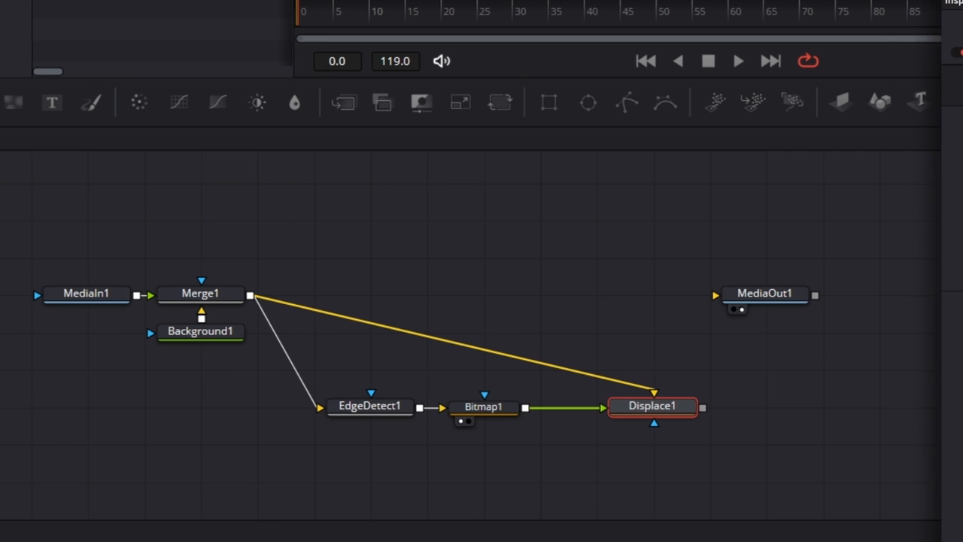
left_click(653, 406)
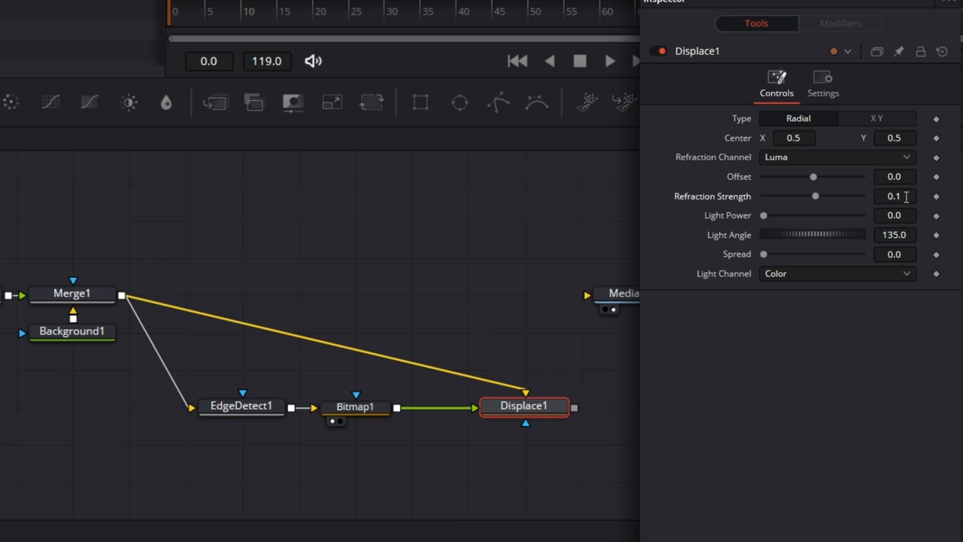
left_click(894, 215)
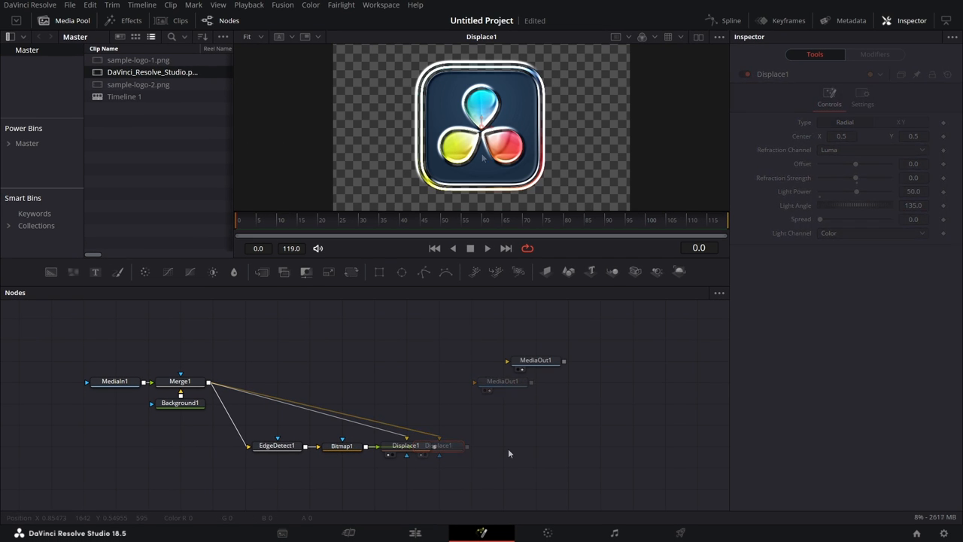
- Add MatteControl after Displace1 with Bitmap2 from Merge1 as an inverted garbage matte
type("displac")
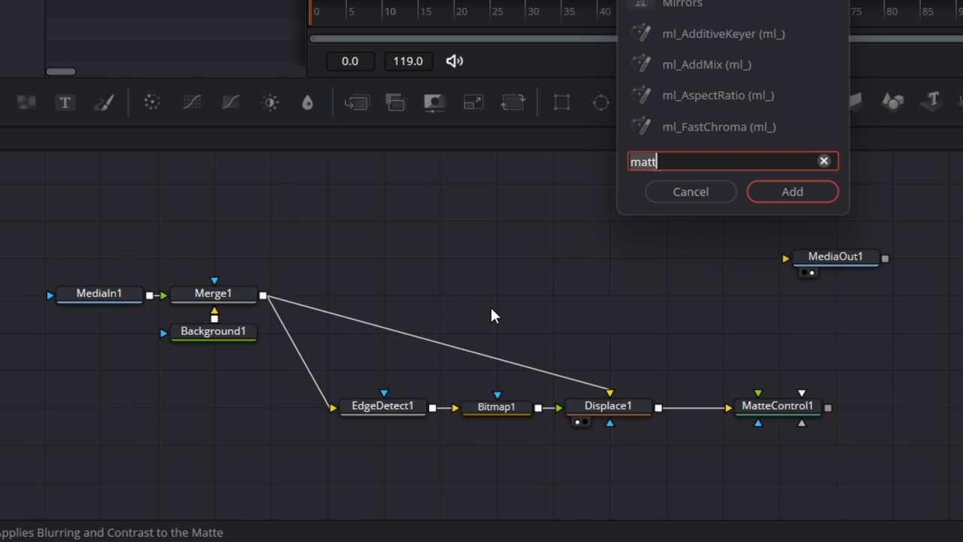
left_click(791, 191)
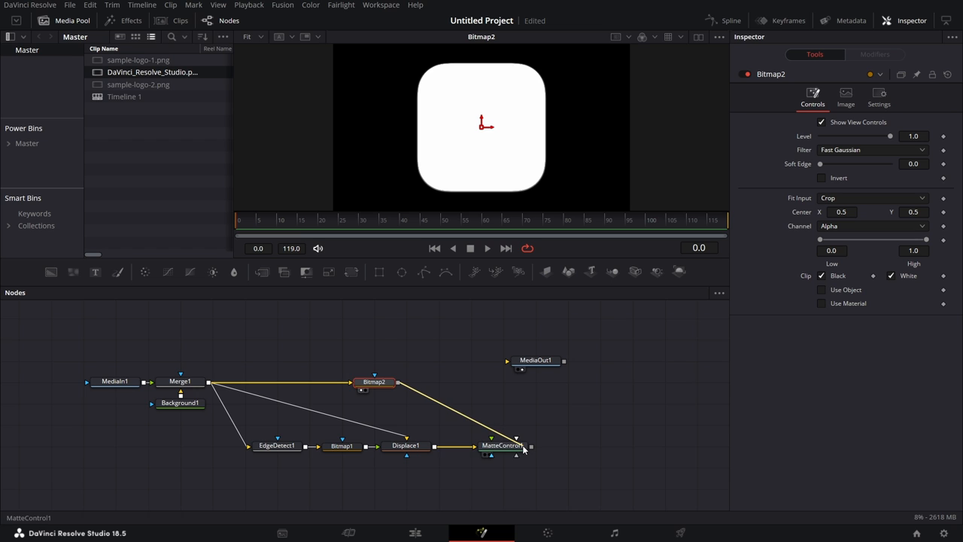
left_click(529, 445)
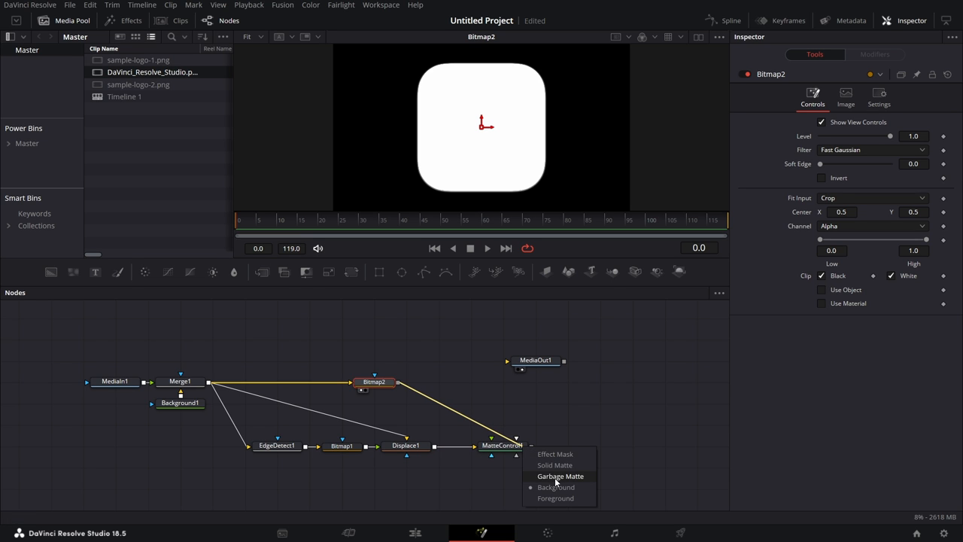
left_click(502, 445)
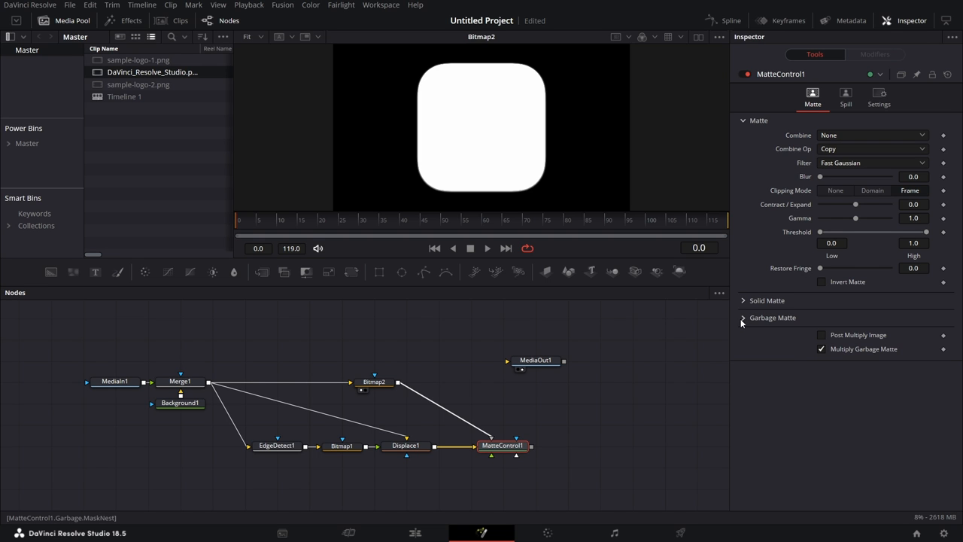
left_click(743, 316)
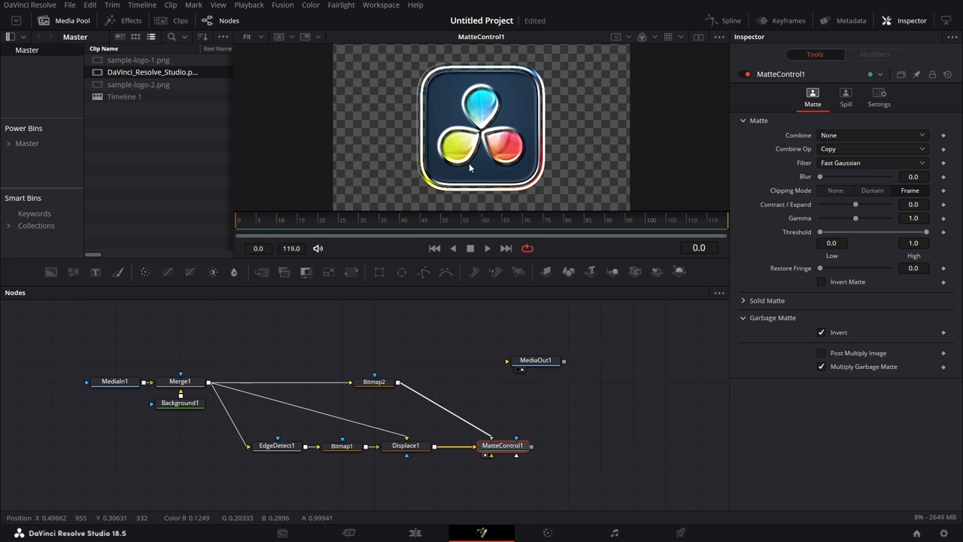
mouse_move(671, 412)
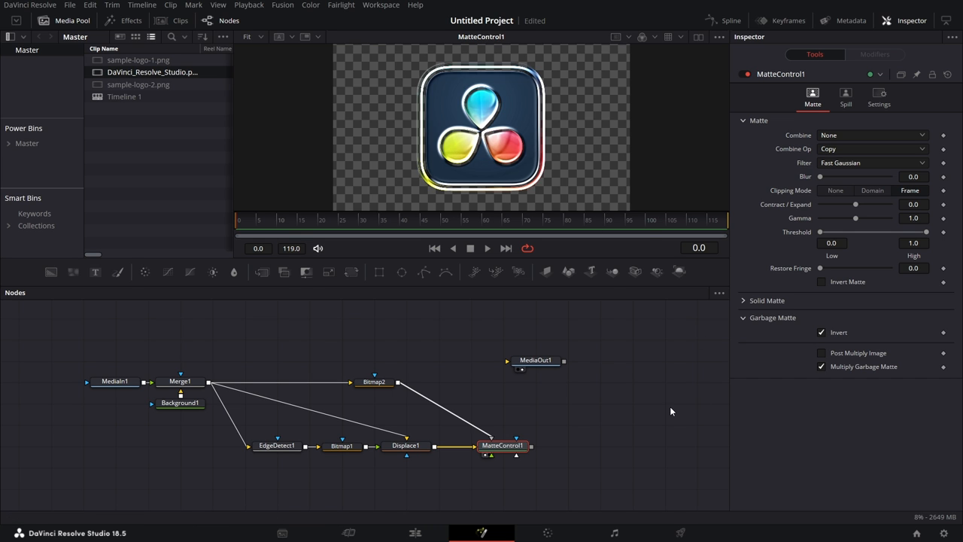
- Set Displace1's Light Angle to about 317.6 to shift the bevel highlight
left_click(406, 446)
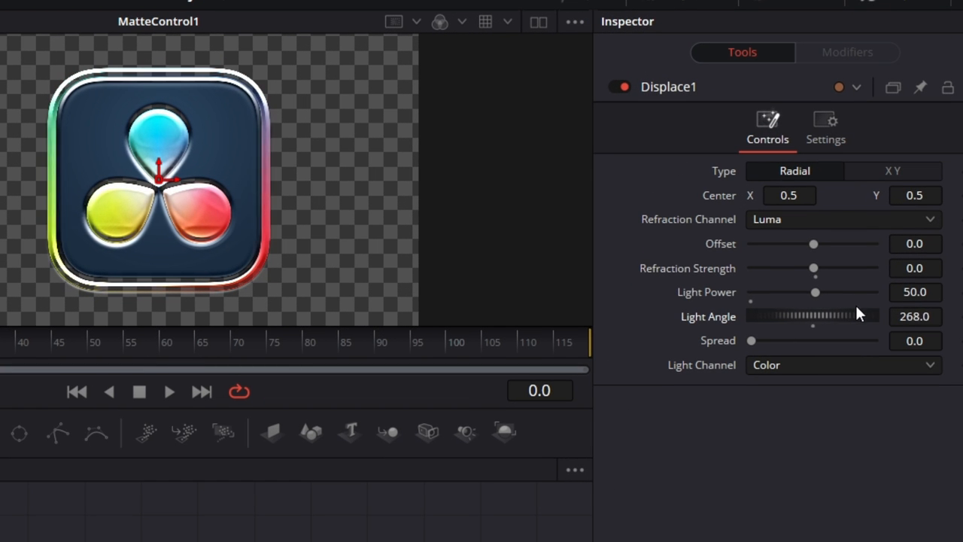
left_click_drag(846, 315, 815, 314)
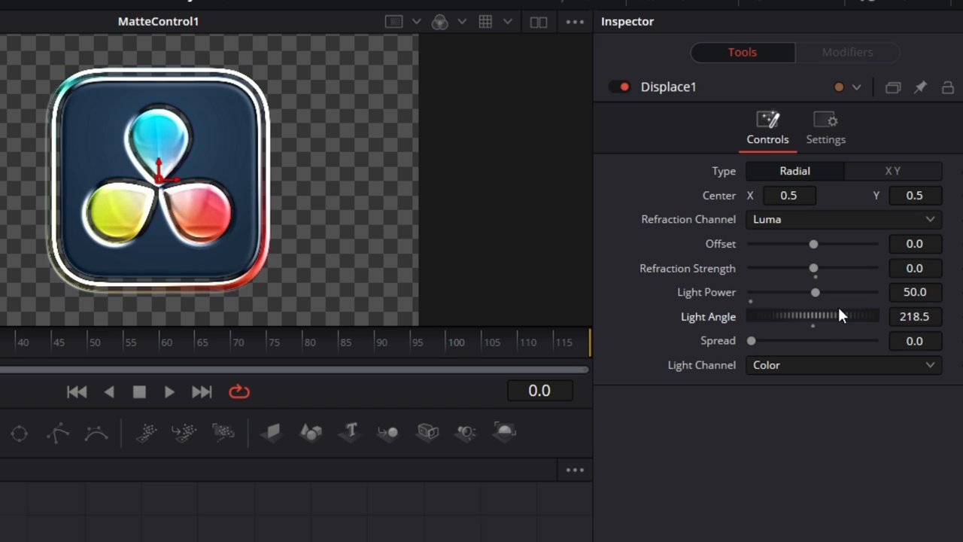
left_click_drag(812, 316, 865, 316)
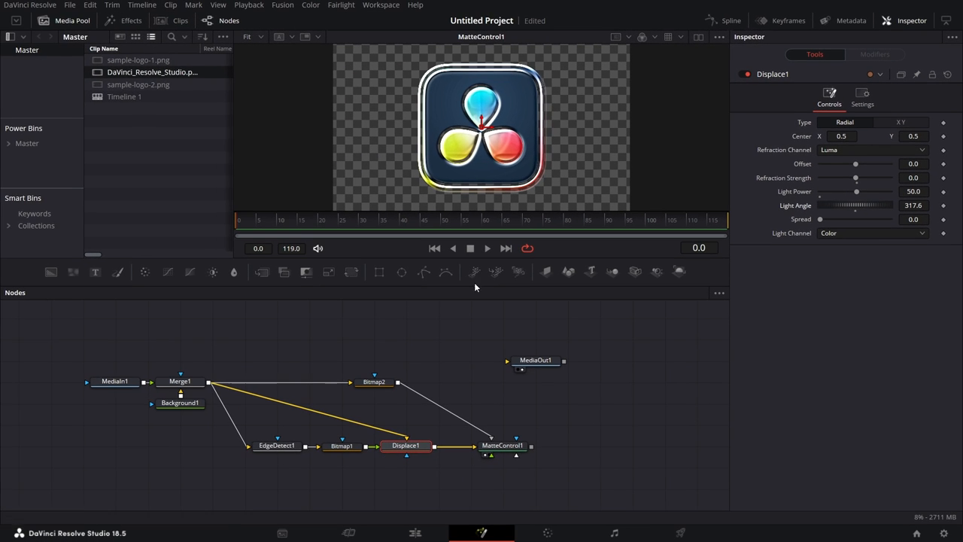
- Lower Bitmap1's Level to about 0.33 to reshape the bevel edge
left_click(340, 445)
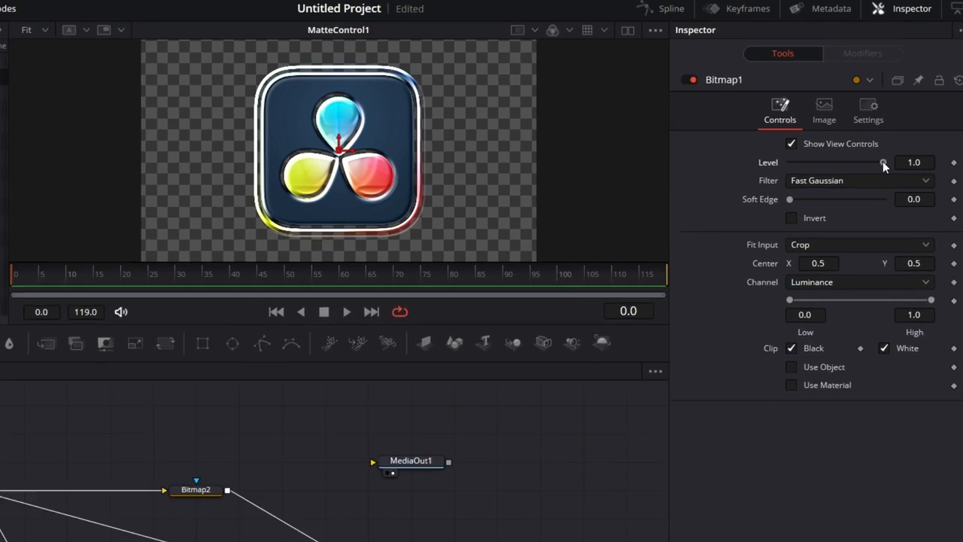
left_click_drag(884, 162, 788, 196)
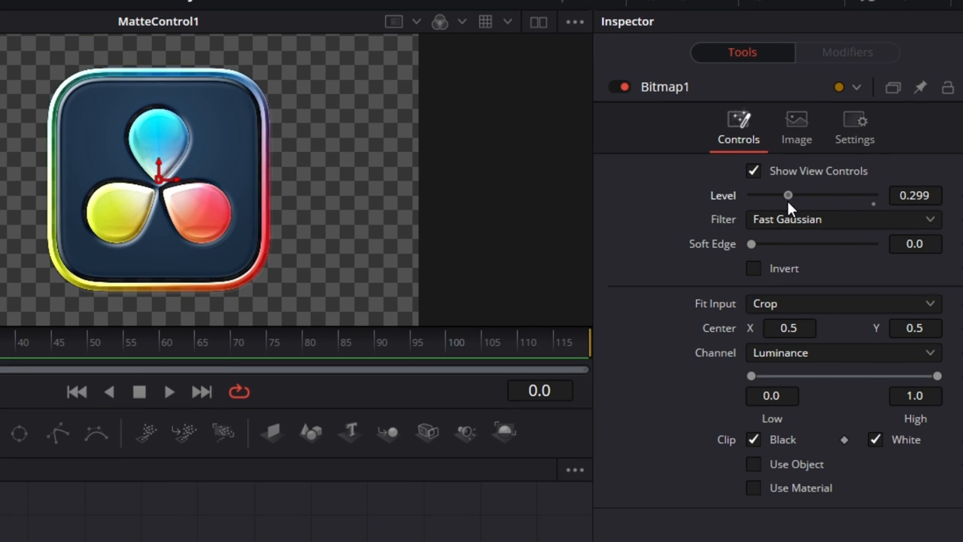
left_click_drag(789, 195, 791, 196)
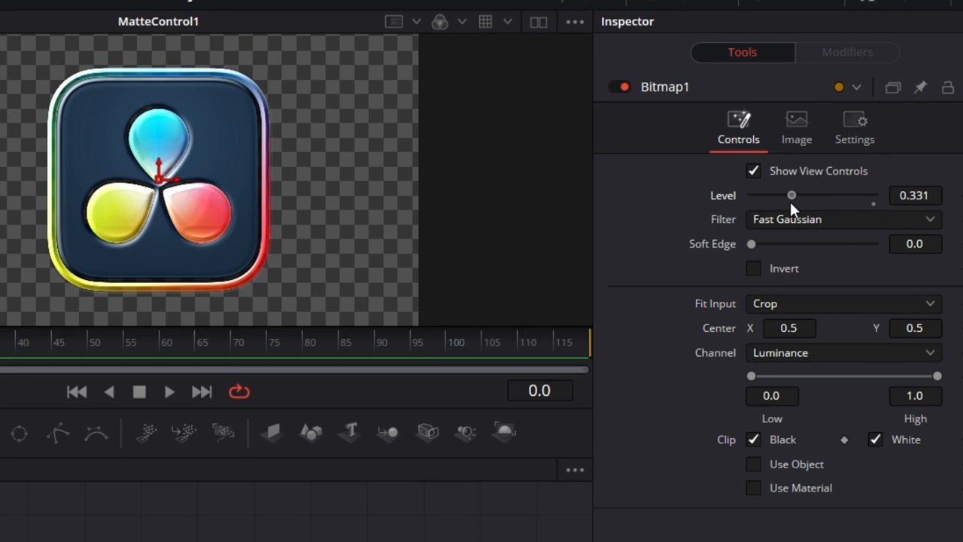
left_click_drag(791, 195, 783, 196)
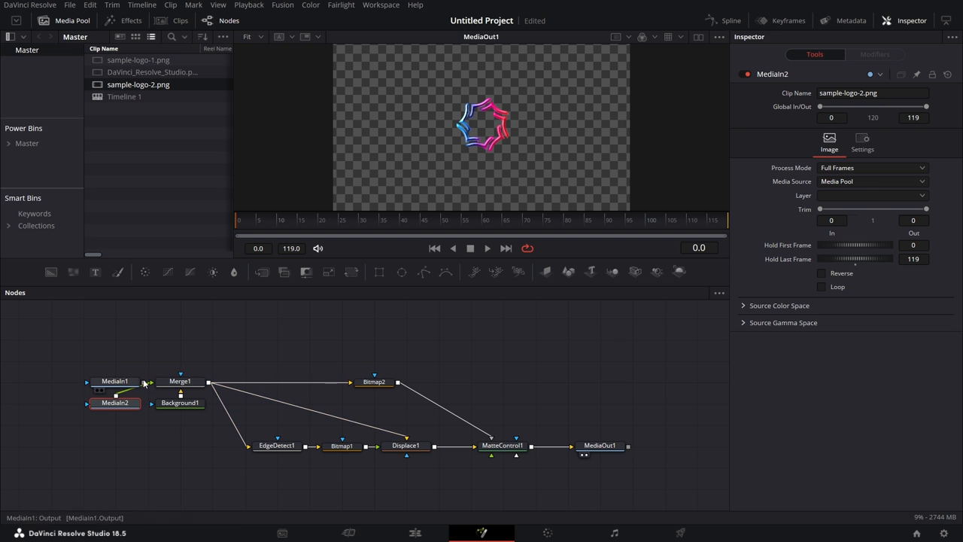
- Feed the sample-logo-2.png MediaIn2 into Merge1 so the star gets the bevel treatment
left_click(181, 381)
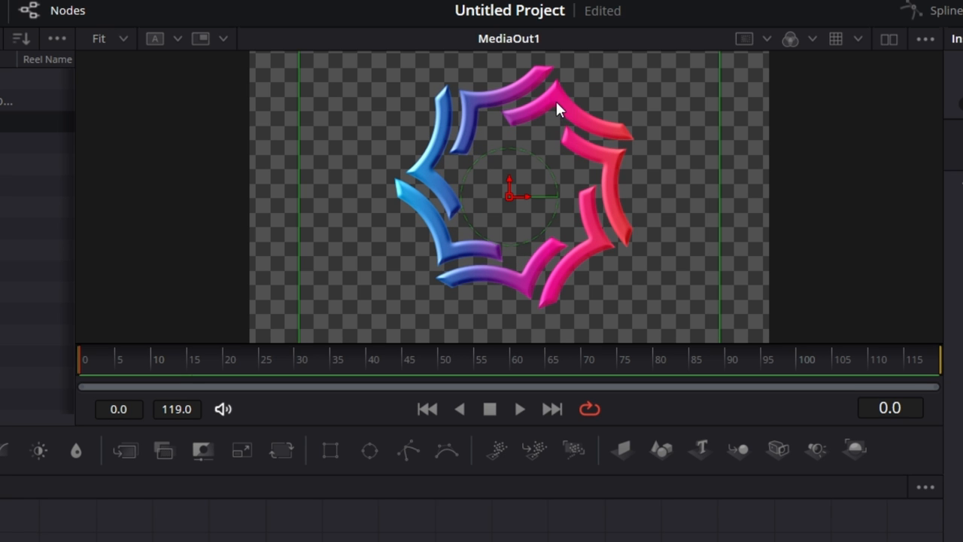
mouse_move(439, 334)
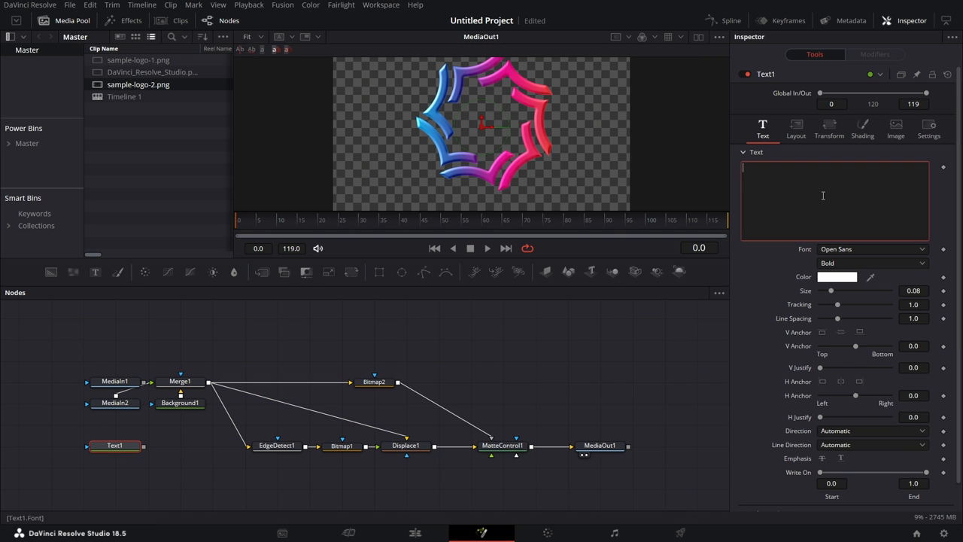
- Make the text read 'mad' in Extrabold at a larger Size, then select all the bevel nodes
type("mad")
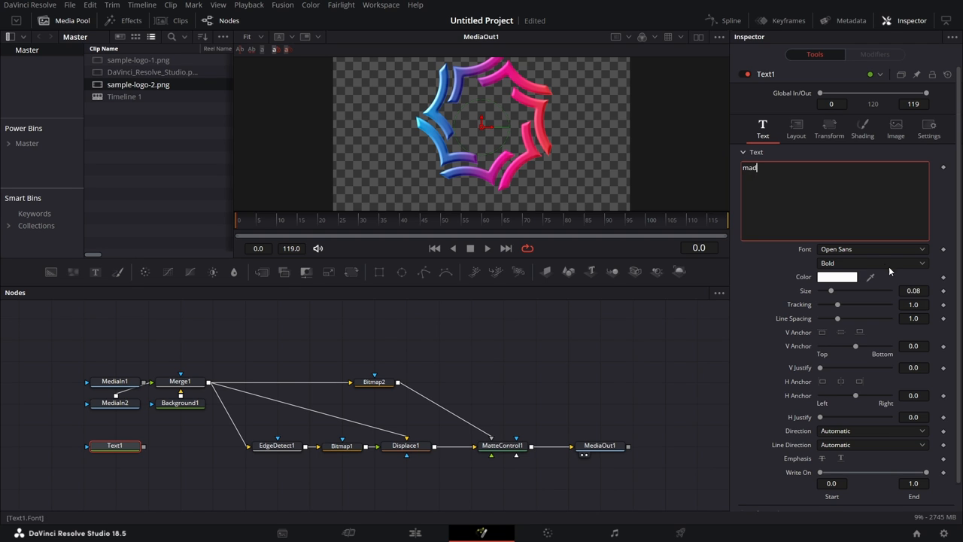
left_click(872, 262)
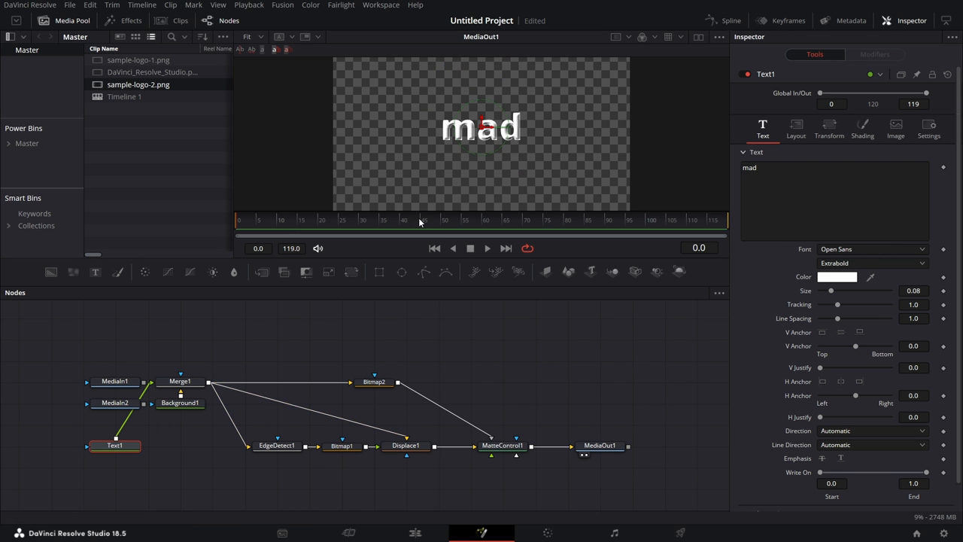
left_click_drag(830, 292, 842, 292)
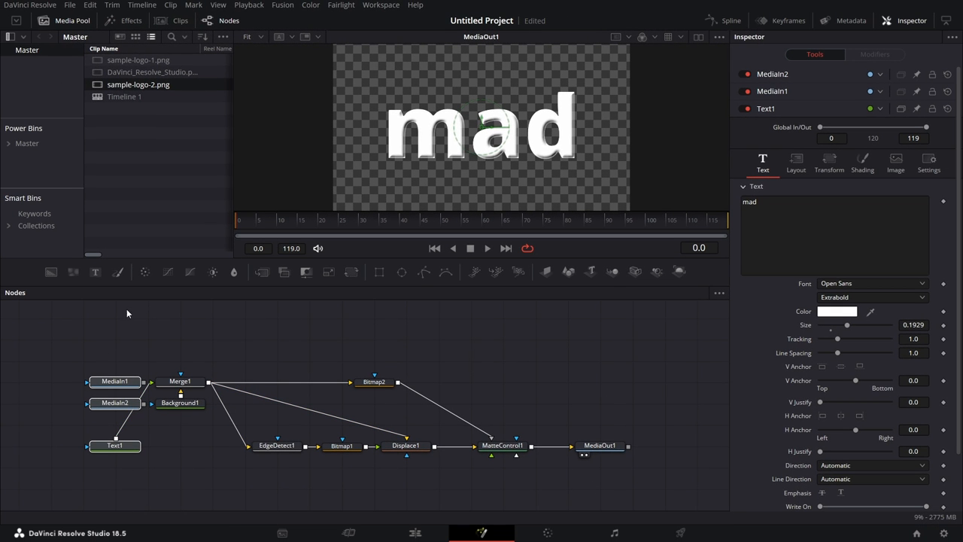
left_click_drag(173, 354, 519, 474)
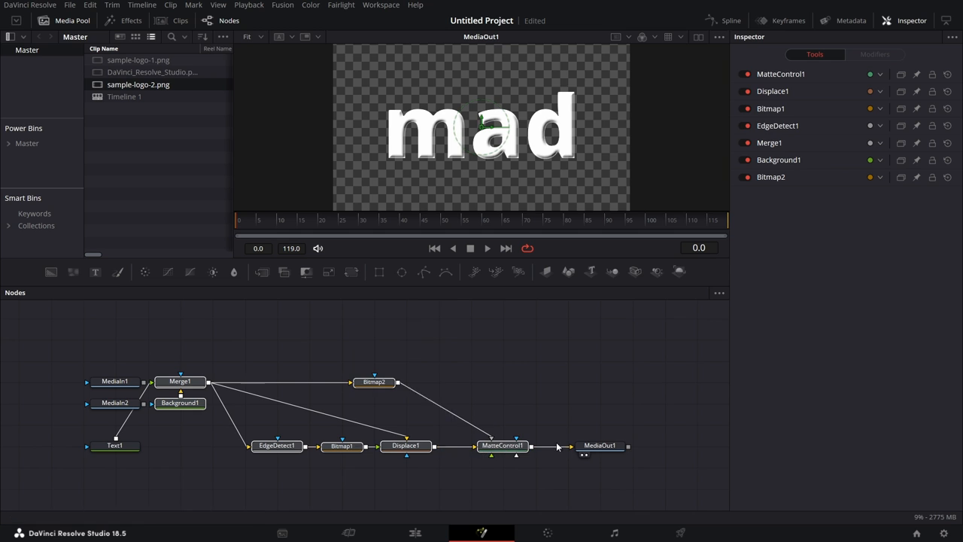
- Create a macro from the selected nodes and expose Bitmap1's Level control
right_click(502, 445)
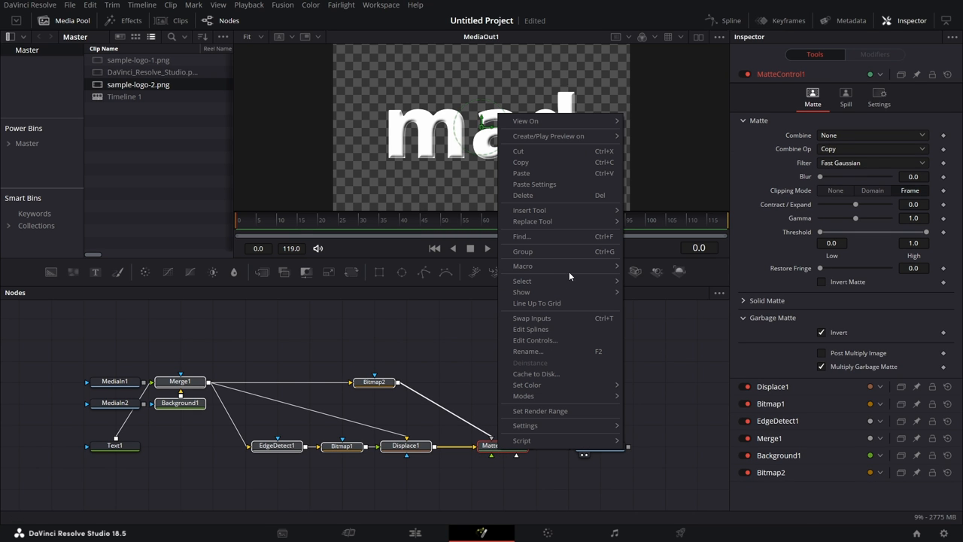
left_click(522, 265)
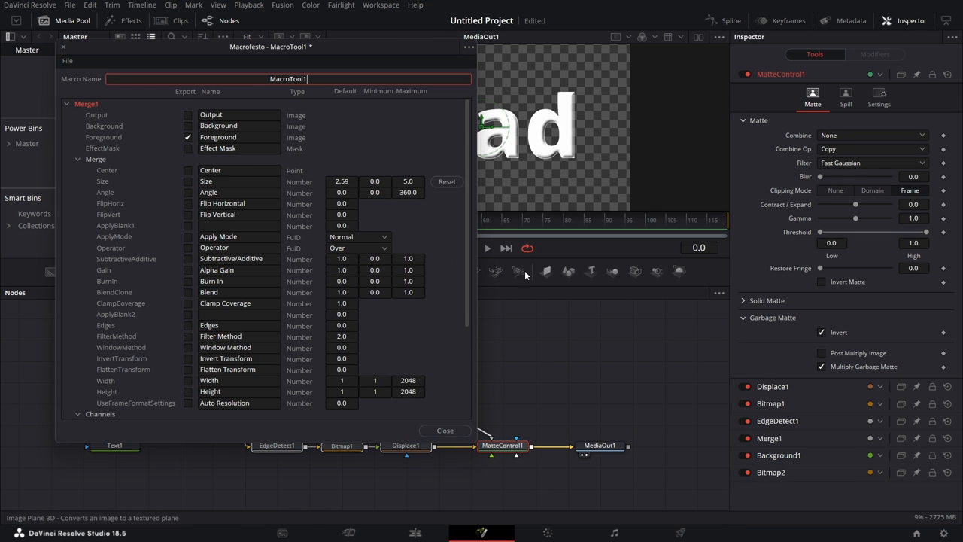
left_click(67, 103)
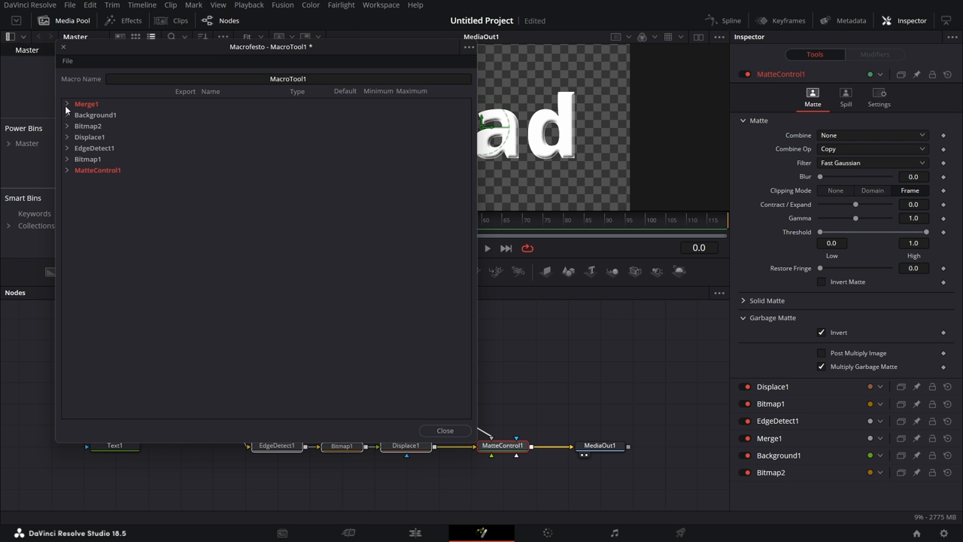
left_click(66, 160)
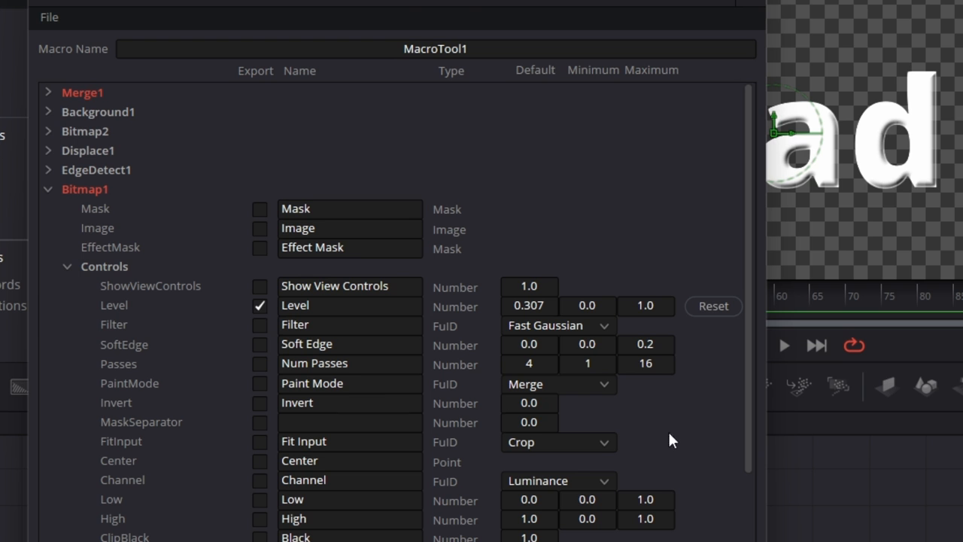
- Save the macro on closing the editor and switch to the Edit page timeline
left_click(48, 16)
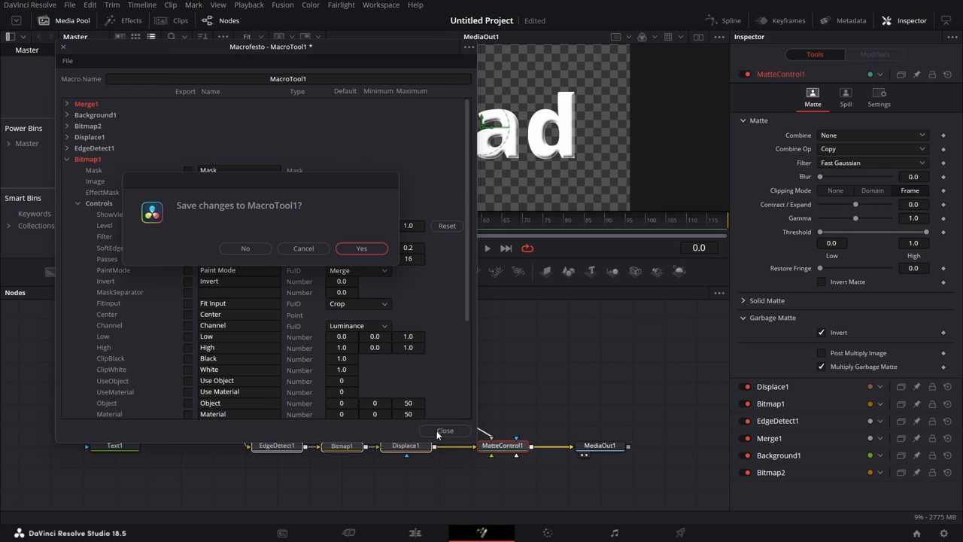
mouse_move(472, 388)
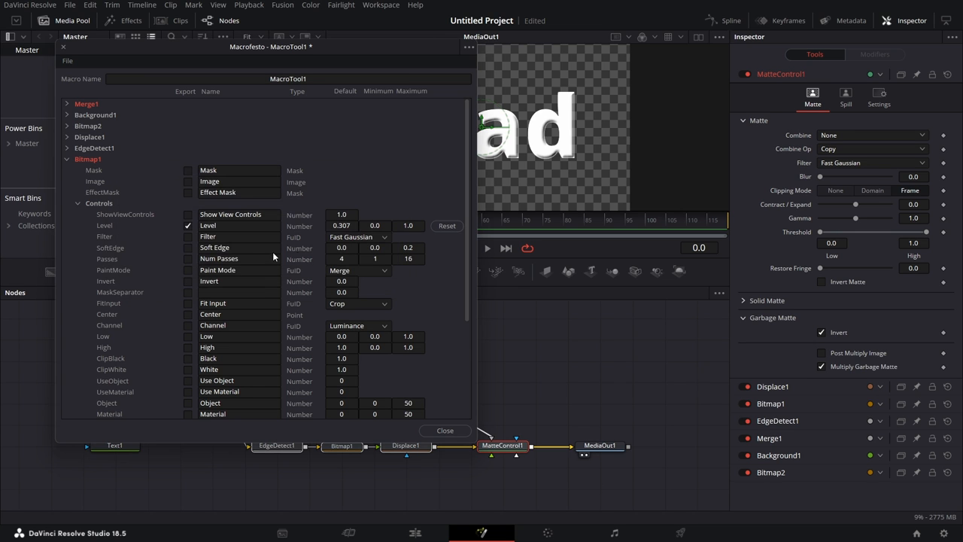
left_click(443, 431)
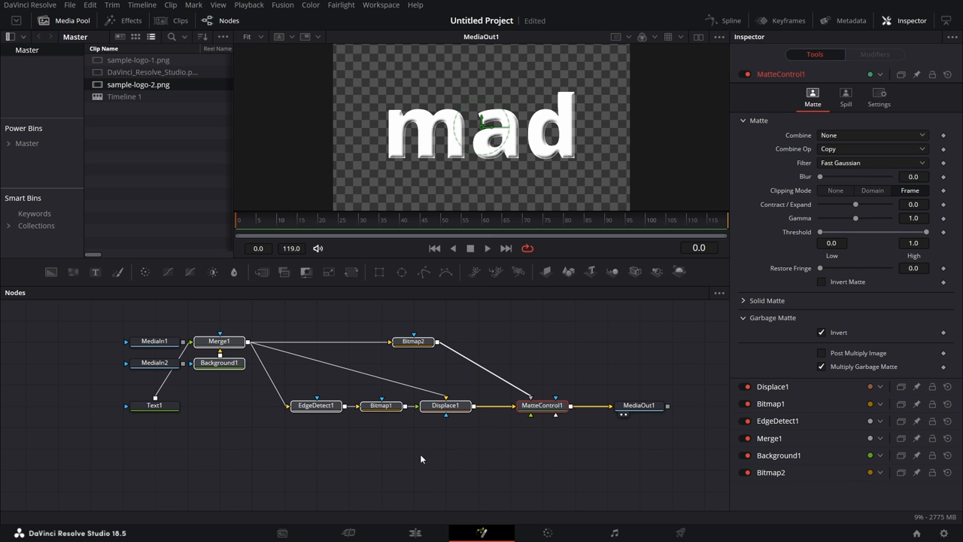
left_click(416, 532)
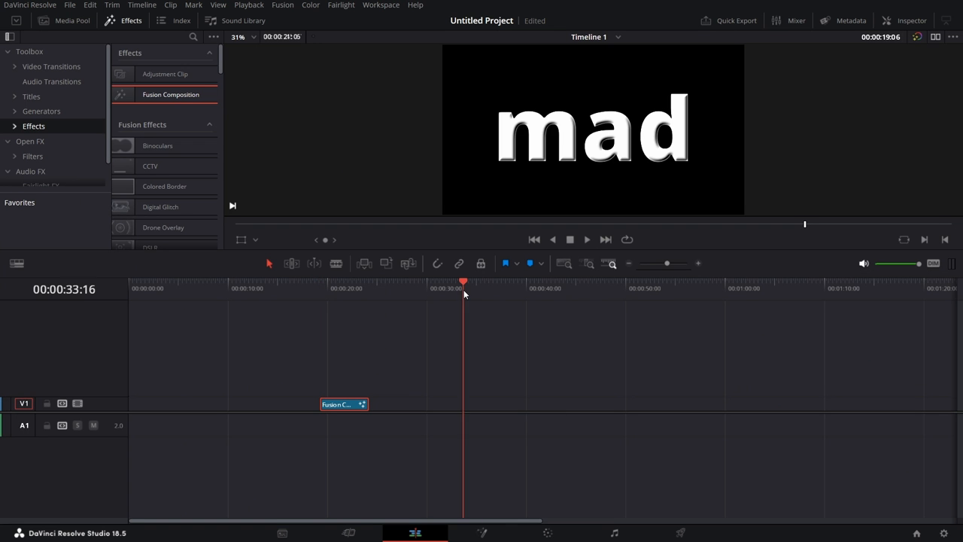
- Drop a Text title onto V1 after the Fusion composition and select it for the Inspector
left_click(31, 96)
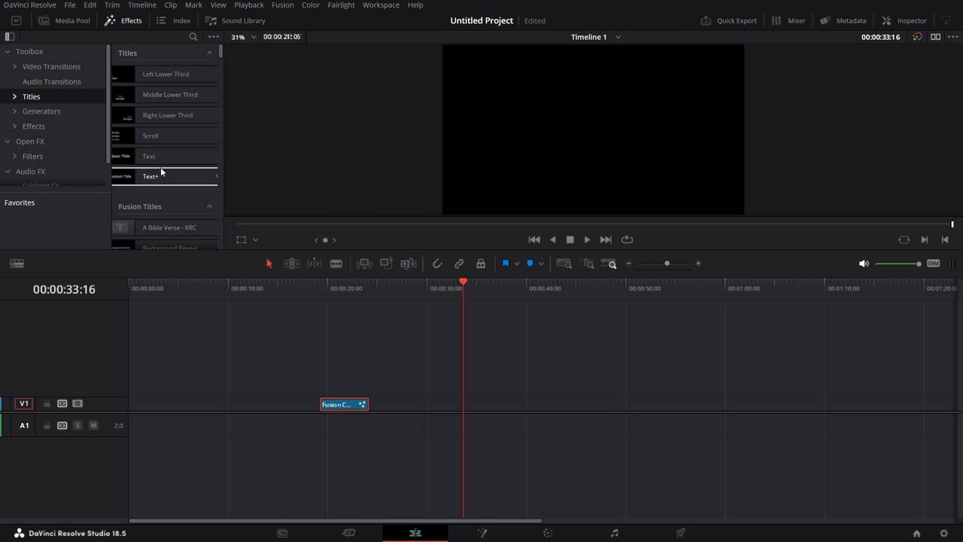
left_click_drag(148, 155, 520, 403)
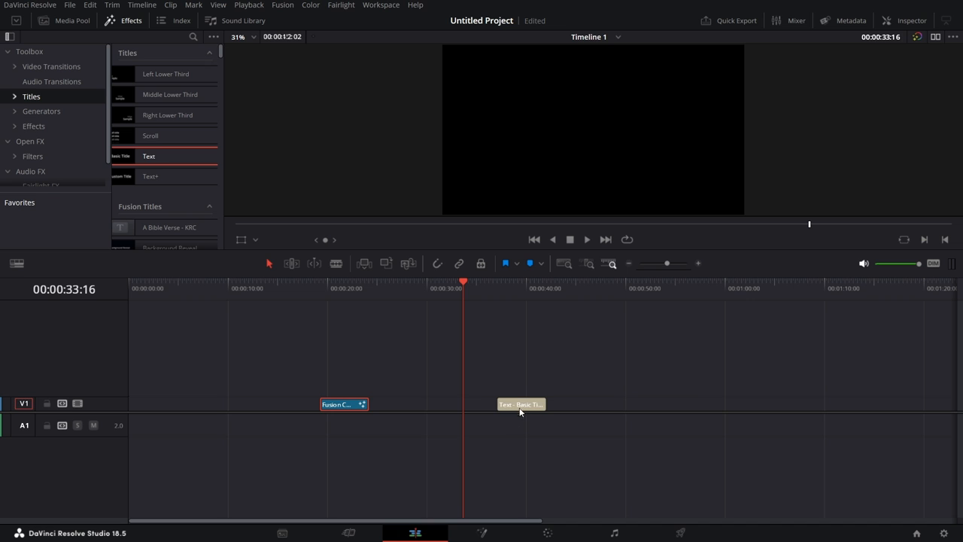
left_click(521, 403)
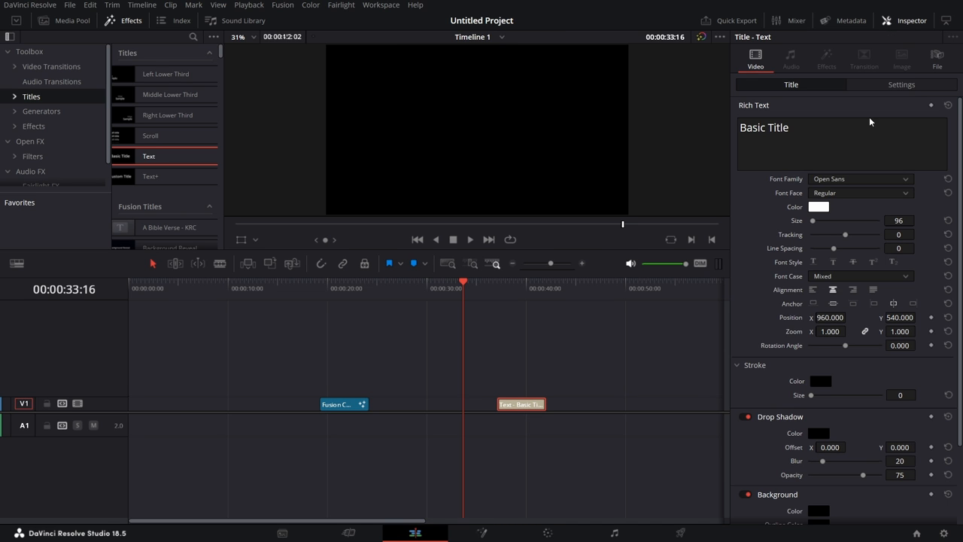
mouse_move(849, 195)
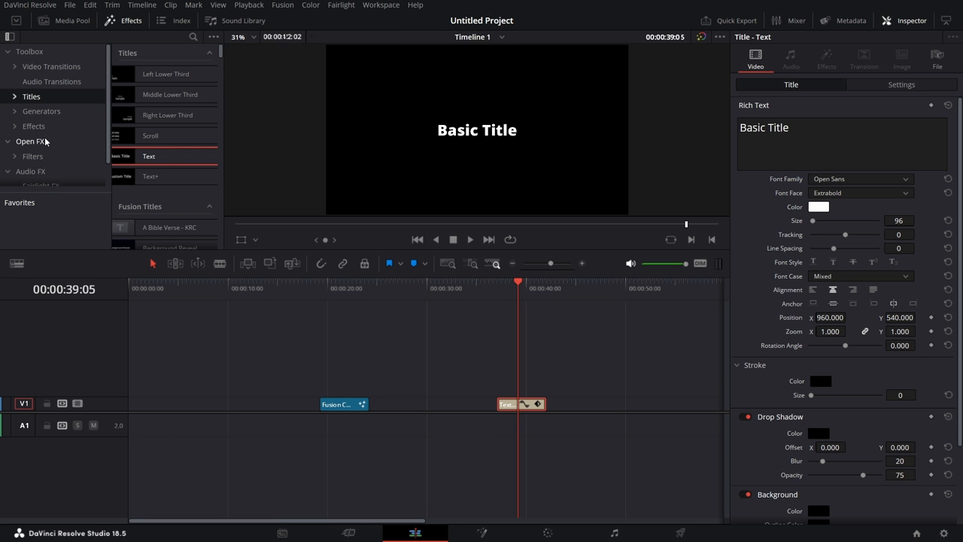
- Search the Effects library for 'be' to find MR-Bevel, then bring up options for the Basic Title clip
left_click(33, 127)
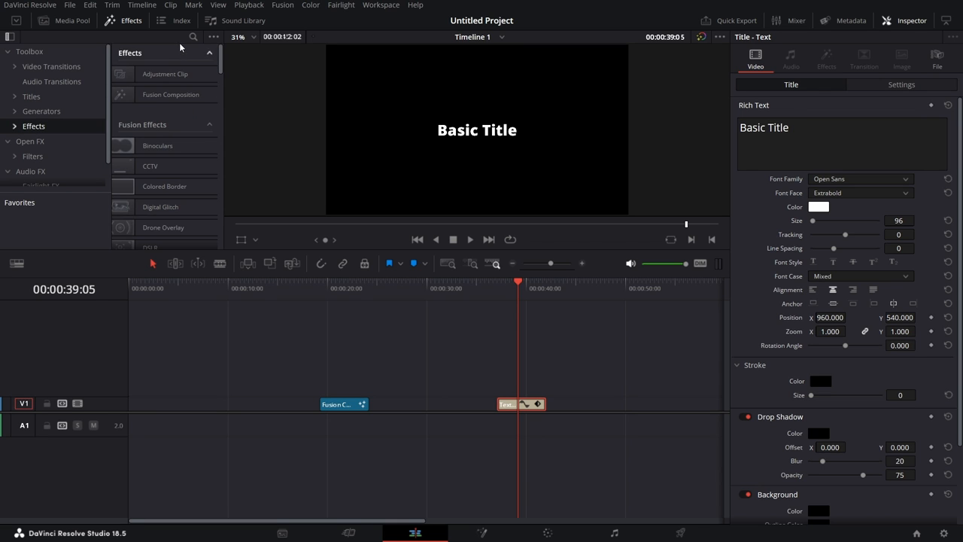
left_click(192, 36)
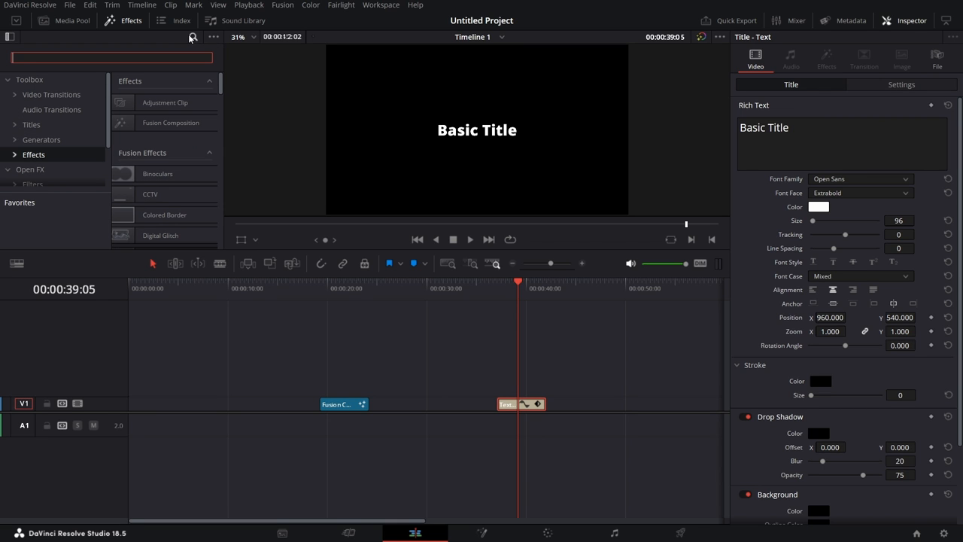
type("be")
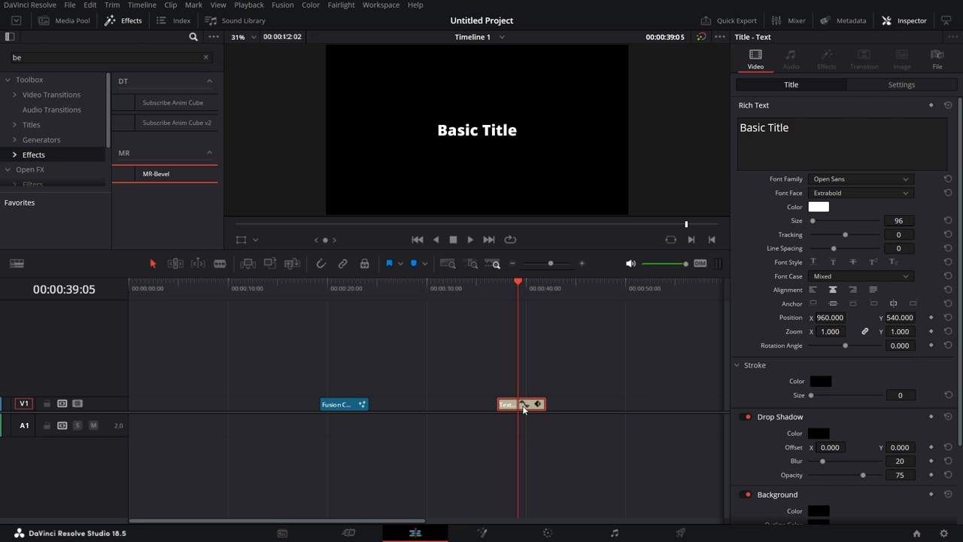
right_click(508, 403)
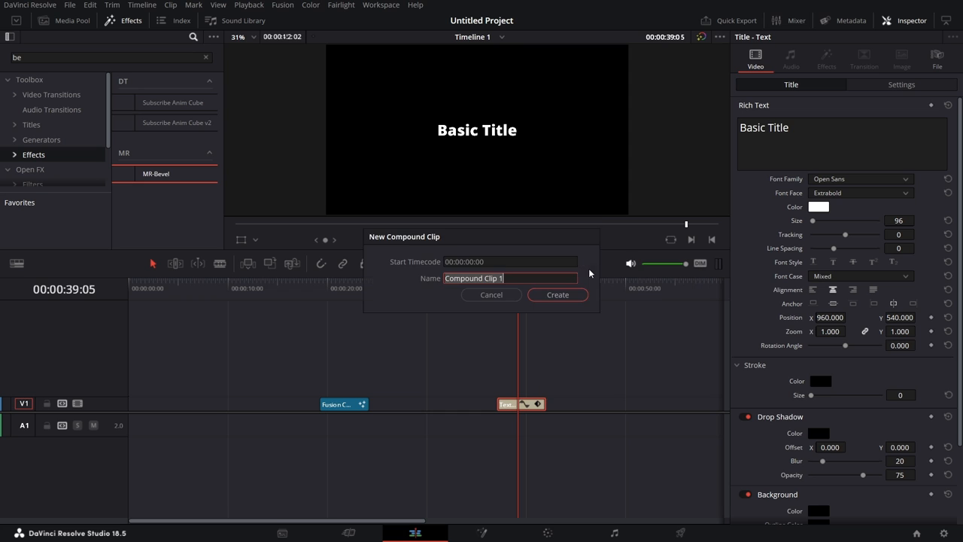
- Create the compound clip from the title and adjust its MR-Bevel Level amount
left_click(557, 293)
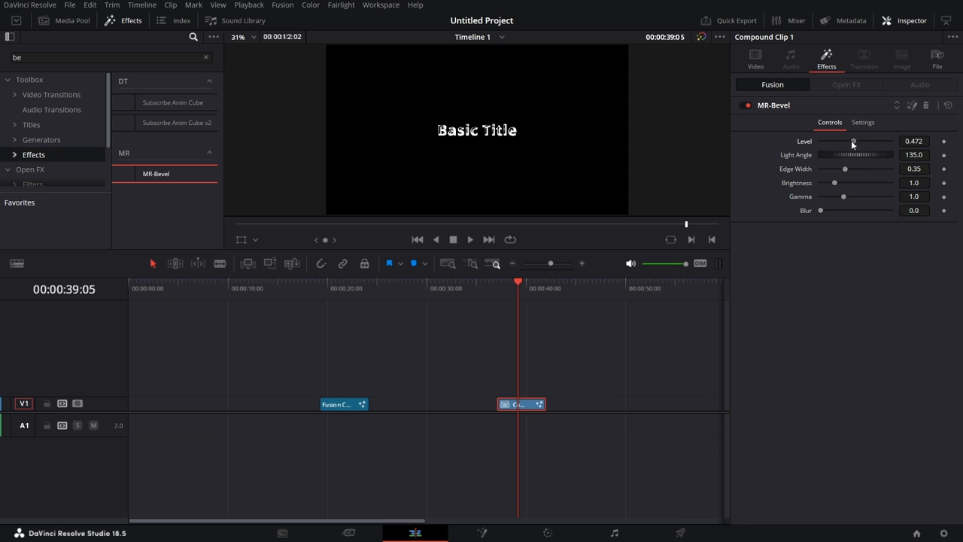
left_click_drag(853, 141, 885, 142)
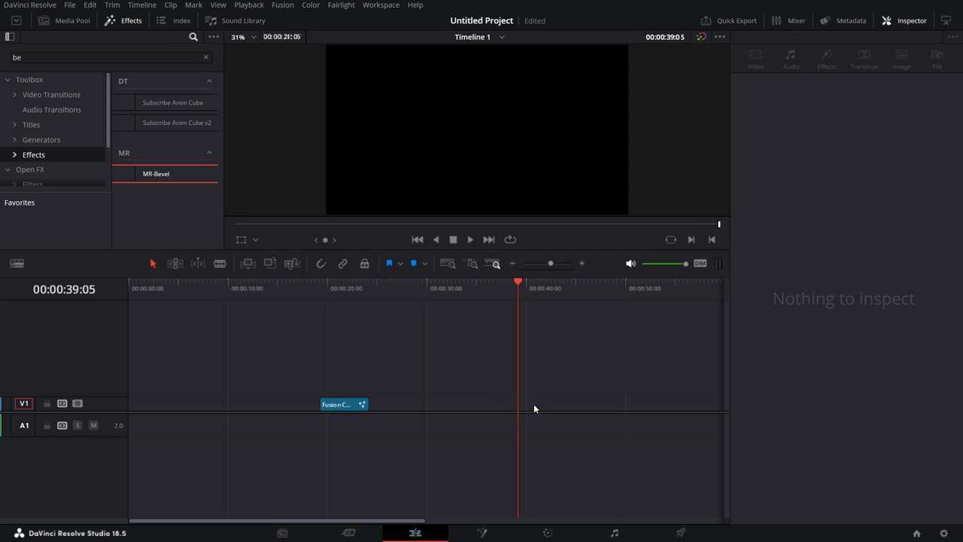
mouse_move(81, 110)
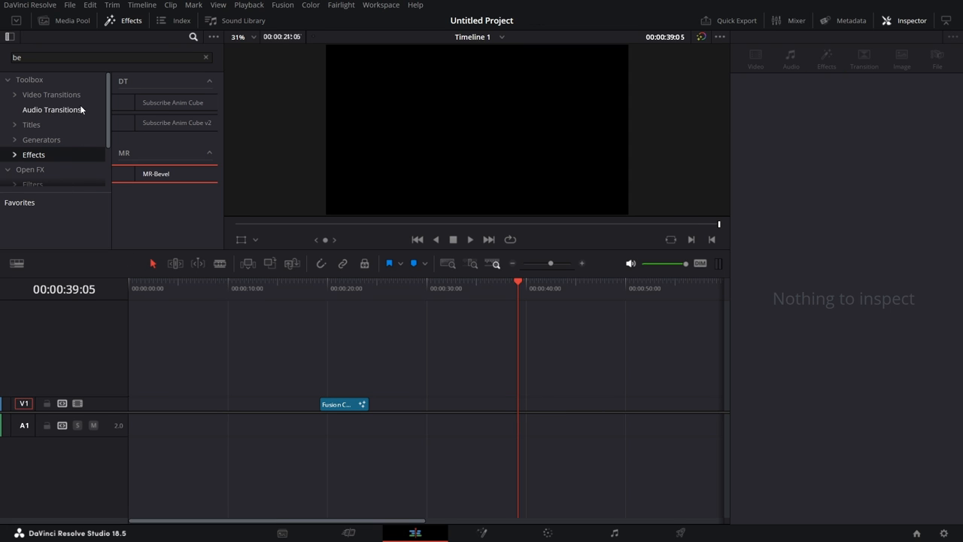
- Drop a Text+ title onto V1 after the Fusion composition
left_click(30, 123)
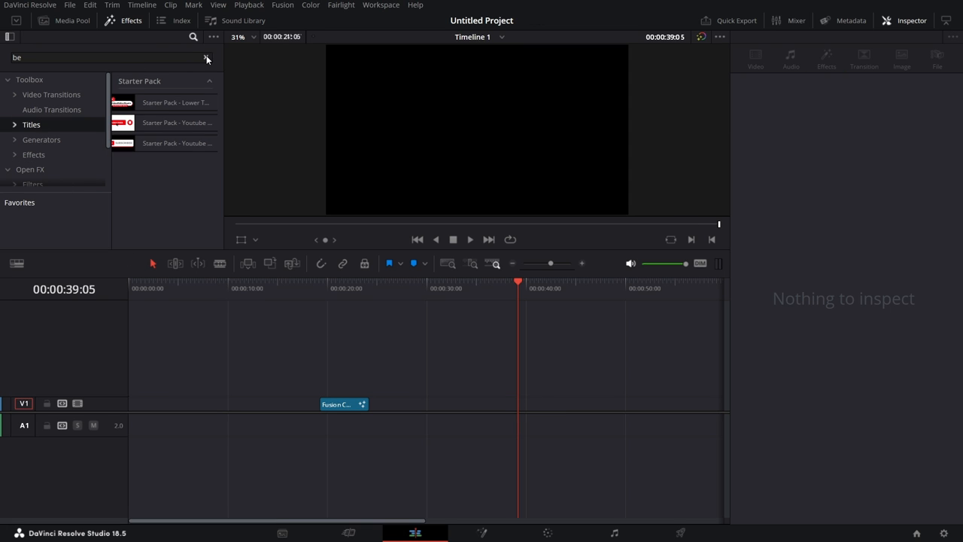
left_click_drag(150, 205, 367, 346)
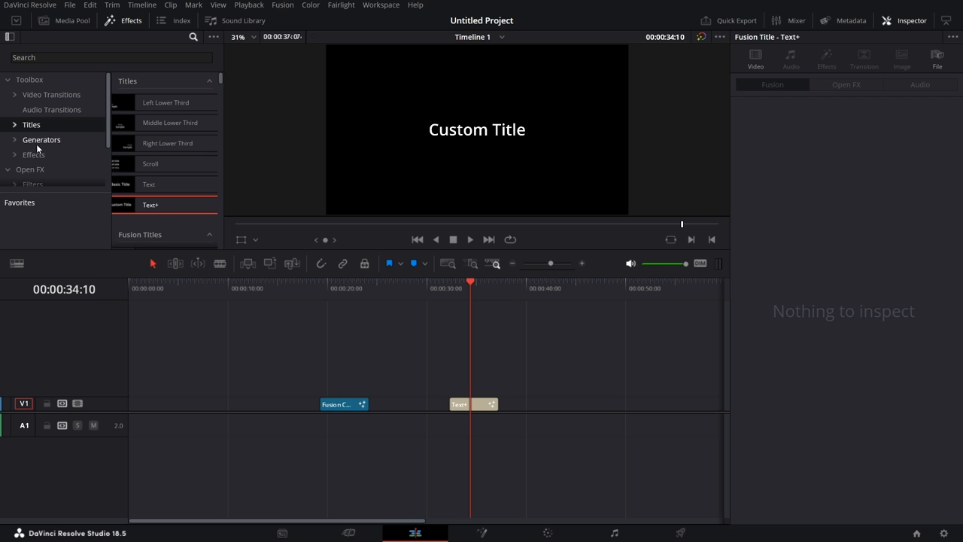
- Search the Effects library for 'be' so MR-Bevel is listed
left_click(33, 153)
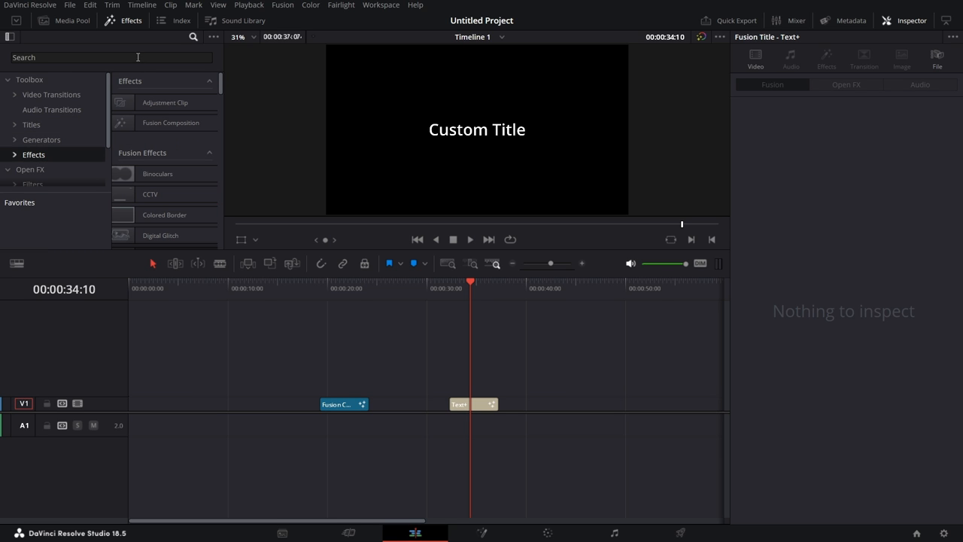
type("b")
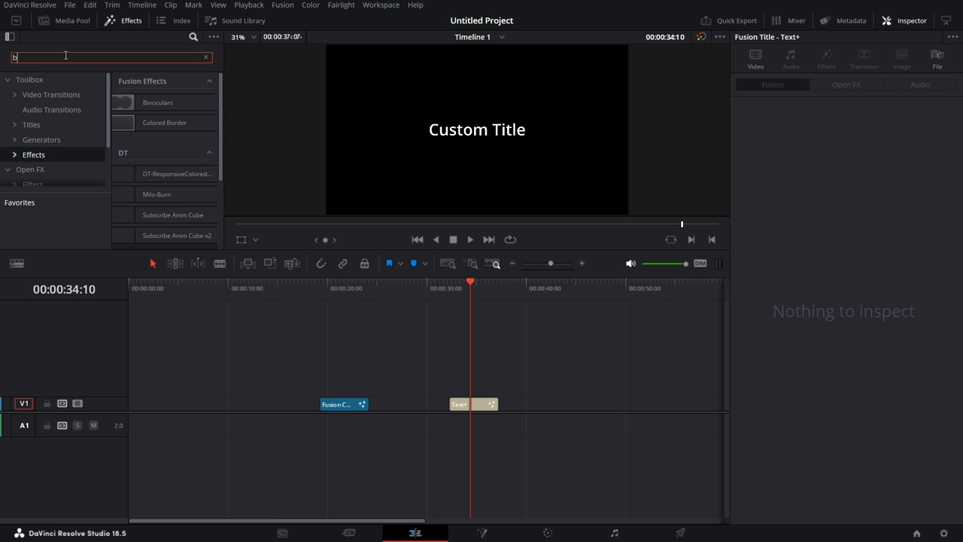
type("r")
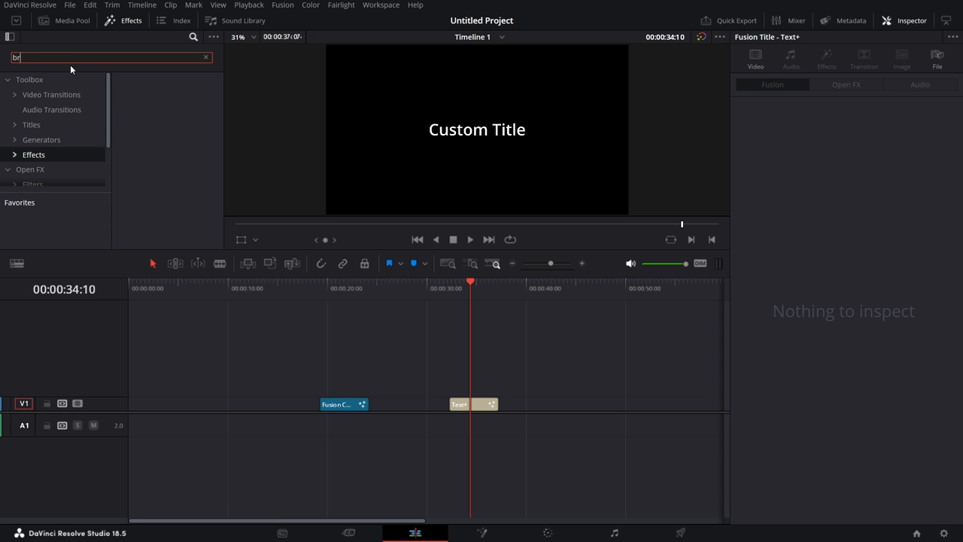
type("be")
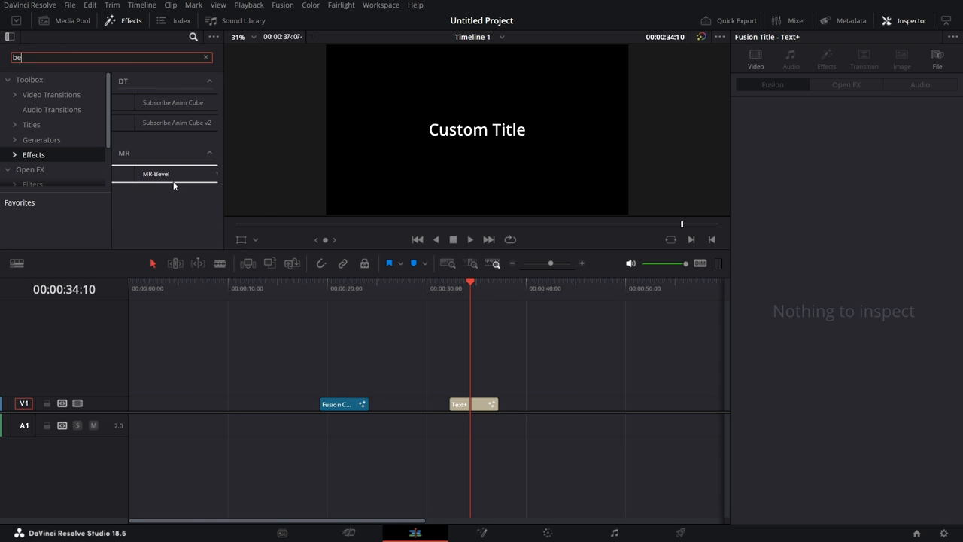